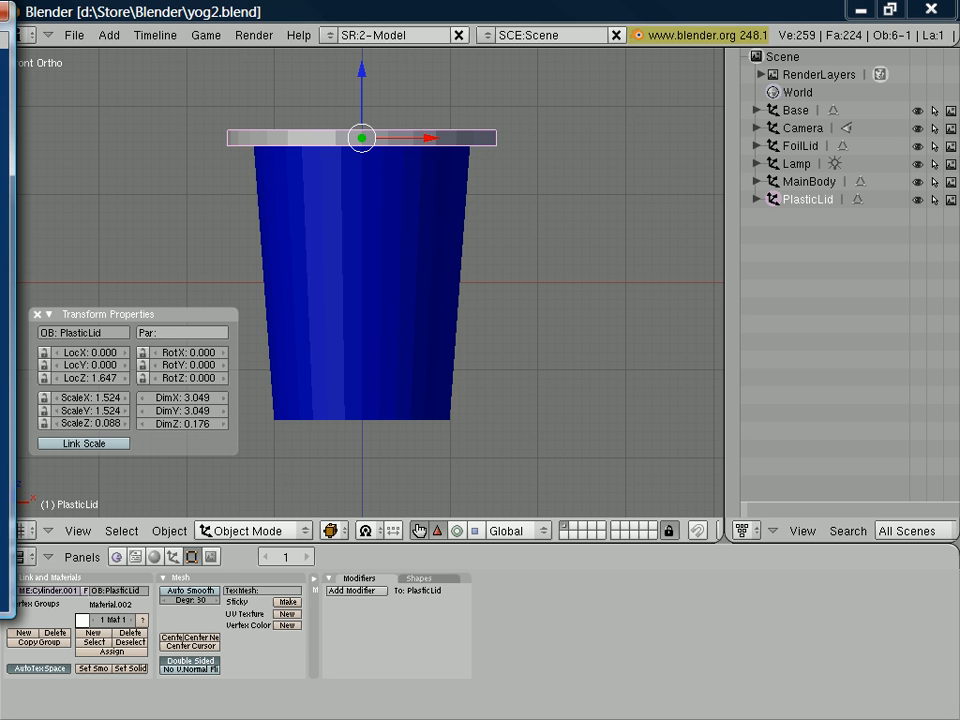
# Render a preview of the tub and dismiss the render window
pyautogui.press('F12')
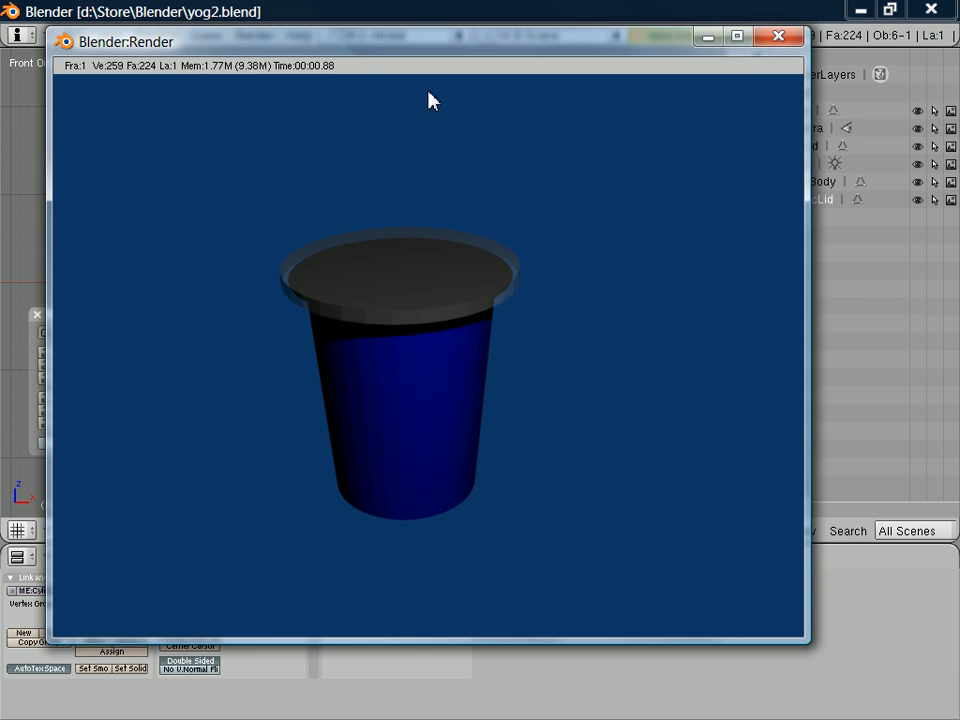
pyautogui.moveTo(330, 390)
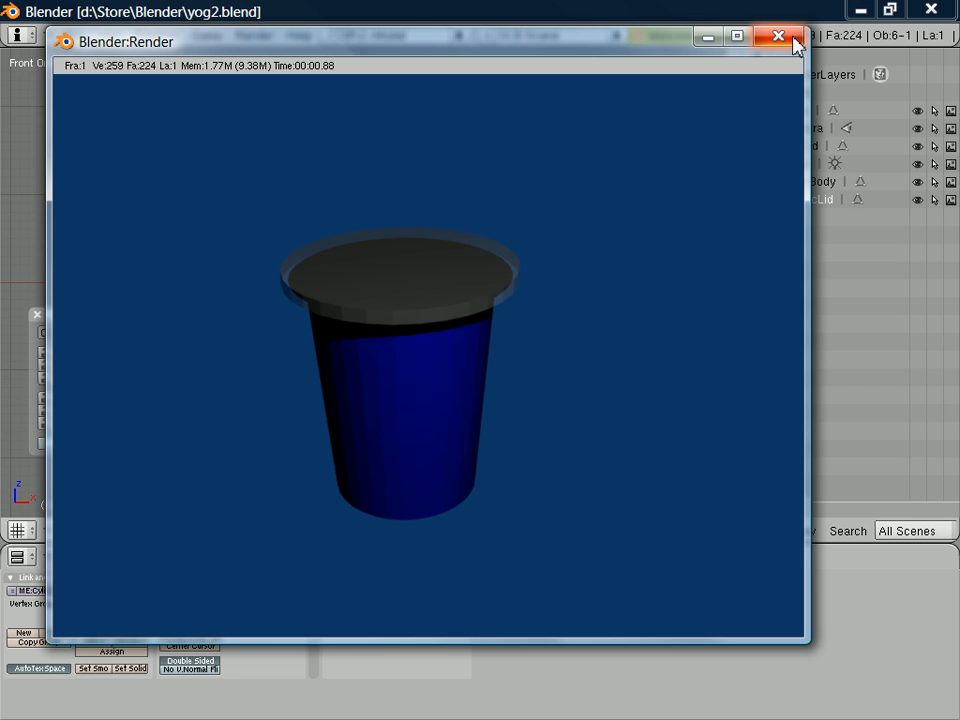
pyautogui.moveTo(779, 36)
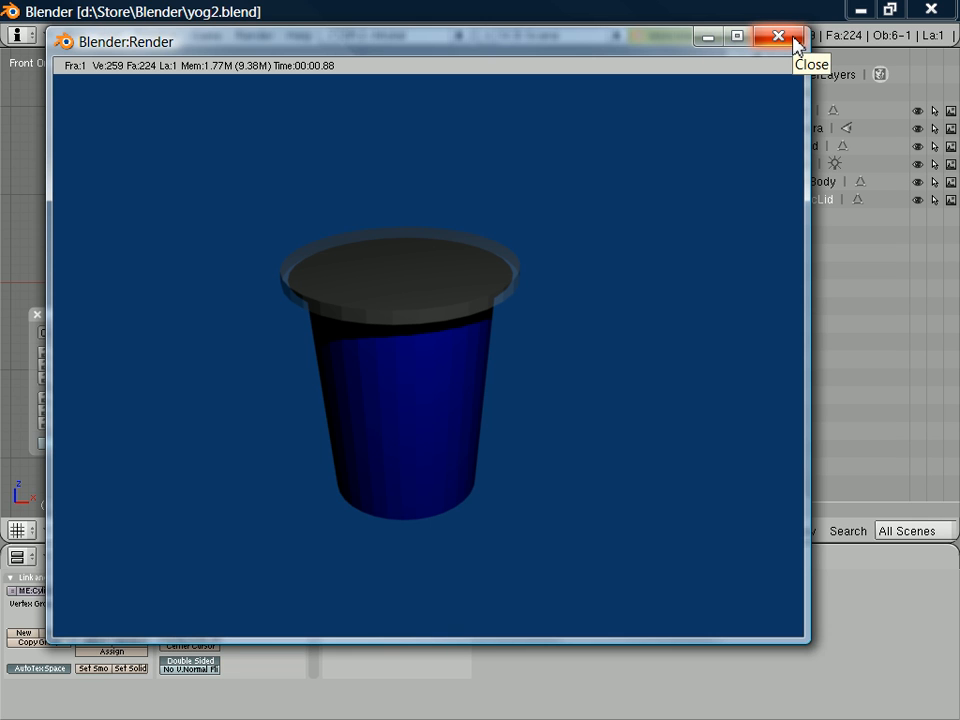
pyautogui.moveTo(500, 333)
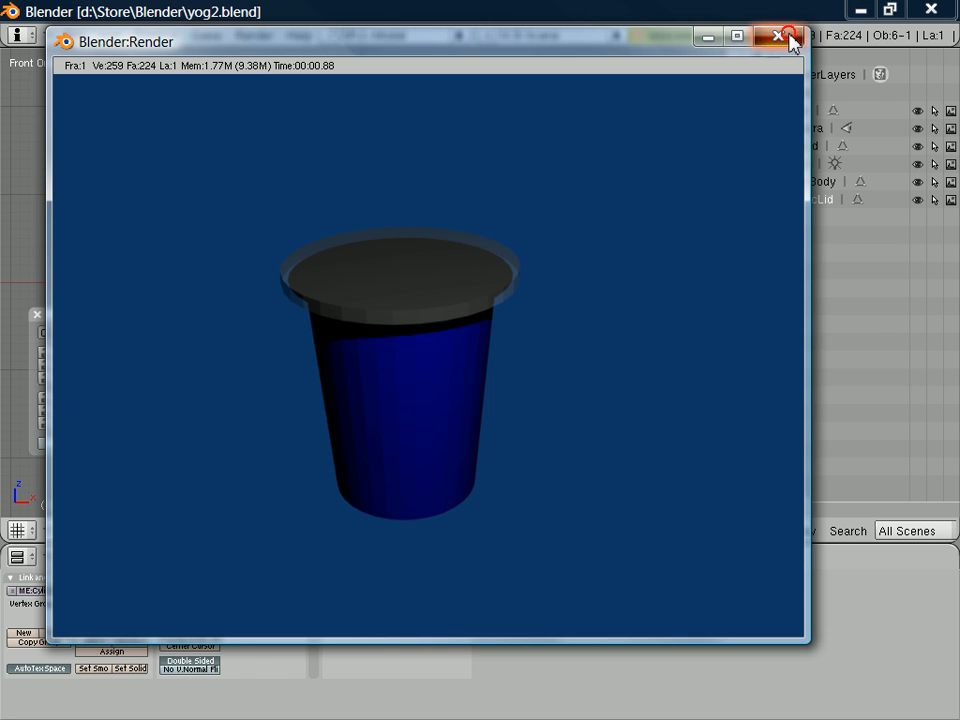
pyautogui.click(780, 36)
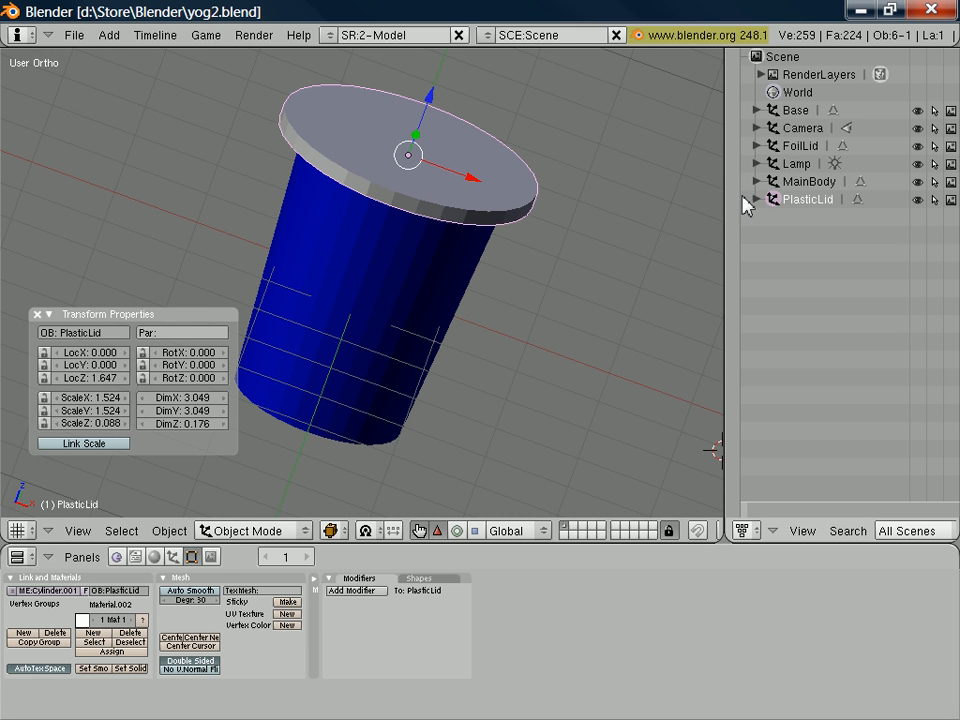
# Place the 3D cursor above the tub and add a second lamp, Lamp.001, there
pyautogui.click(757, 199)
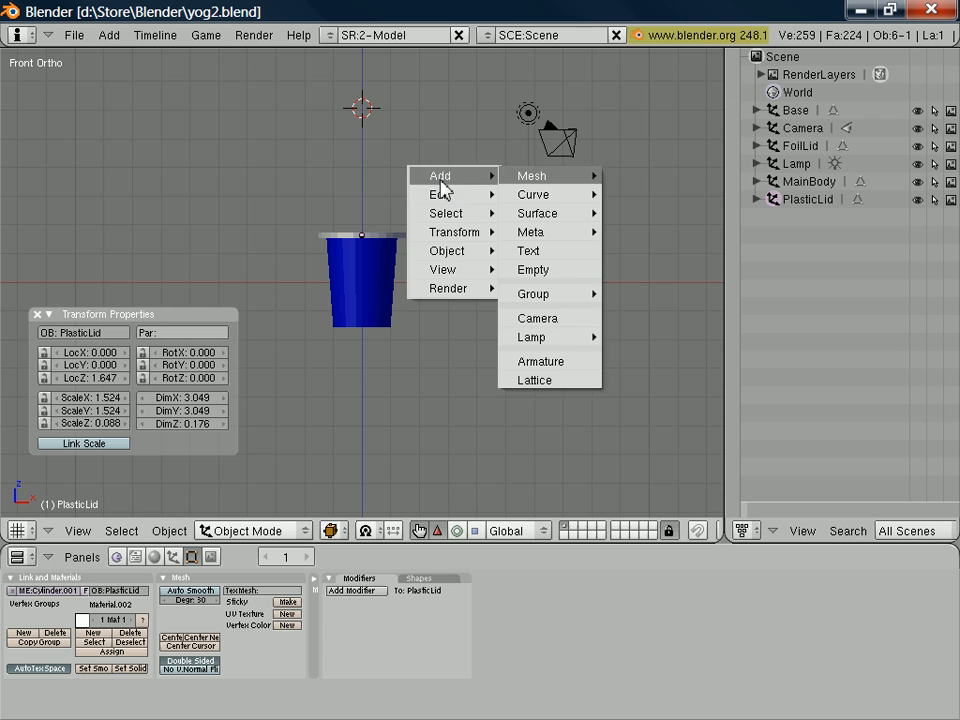
pyautogui.moveTo(537, 318)
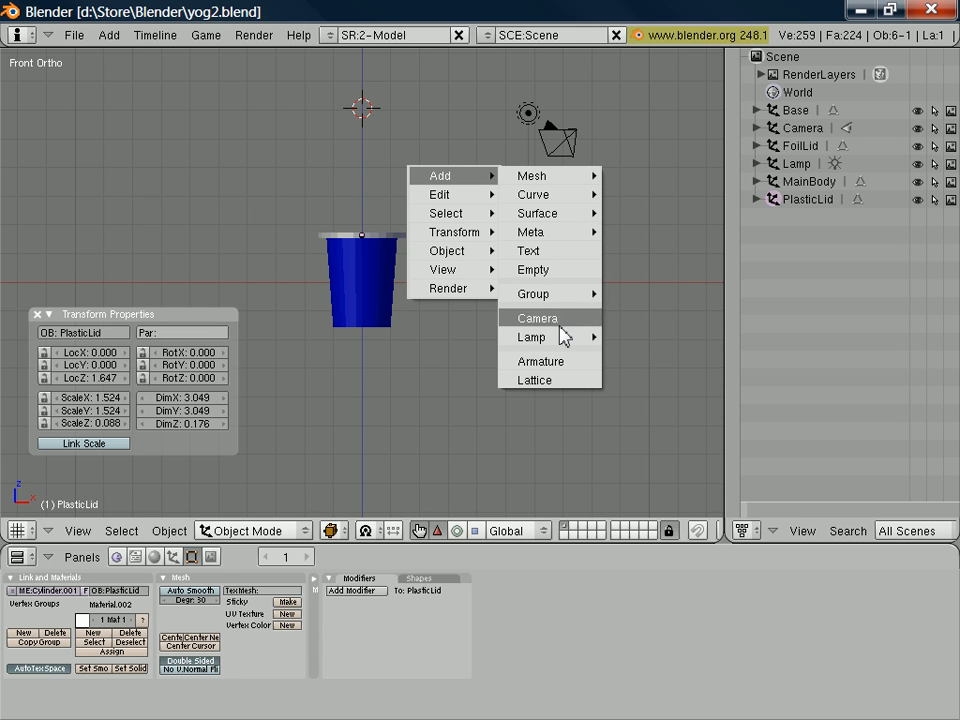
pyautogui.click(531, 337)
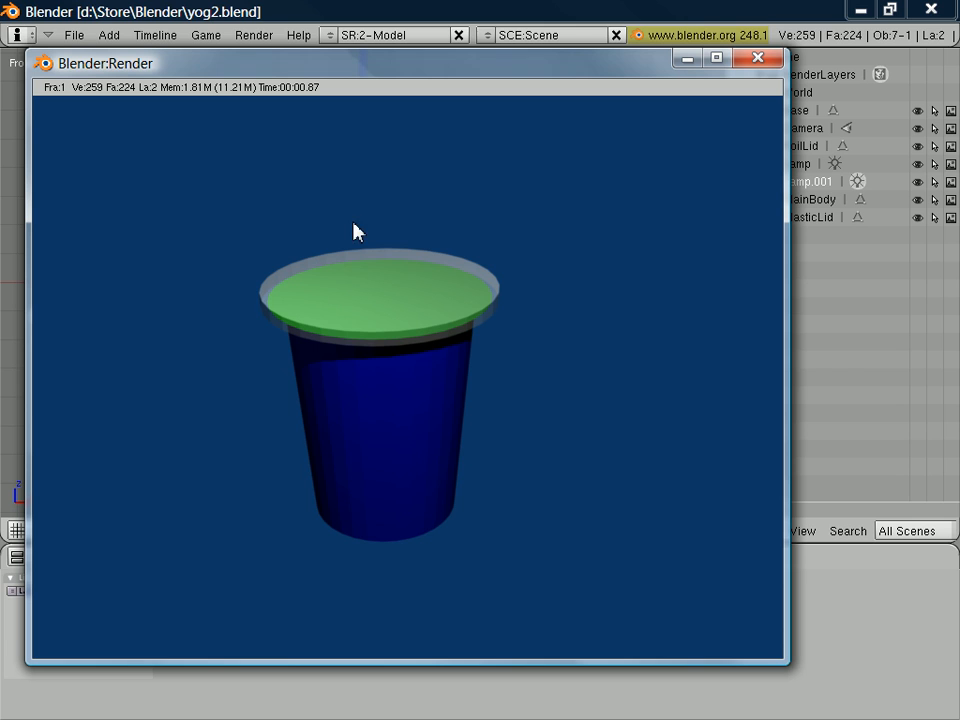
pyautogui.moveTo(463, 337)
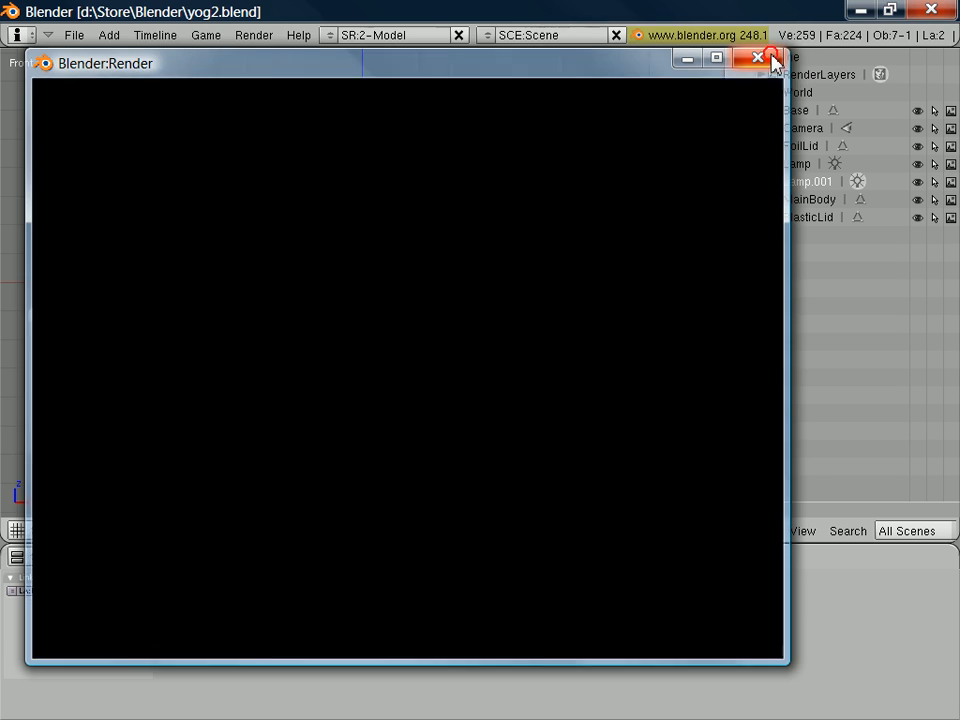
# Set the tub's MainBody to smooth shading and render to check it
pyautogui.click(758, 57)
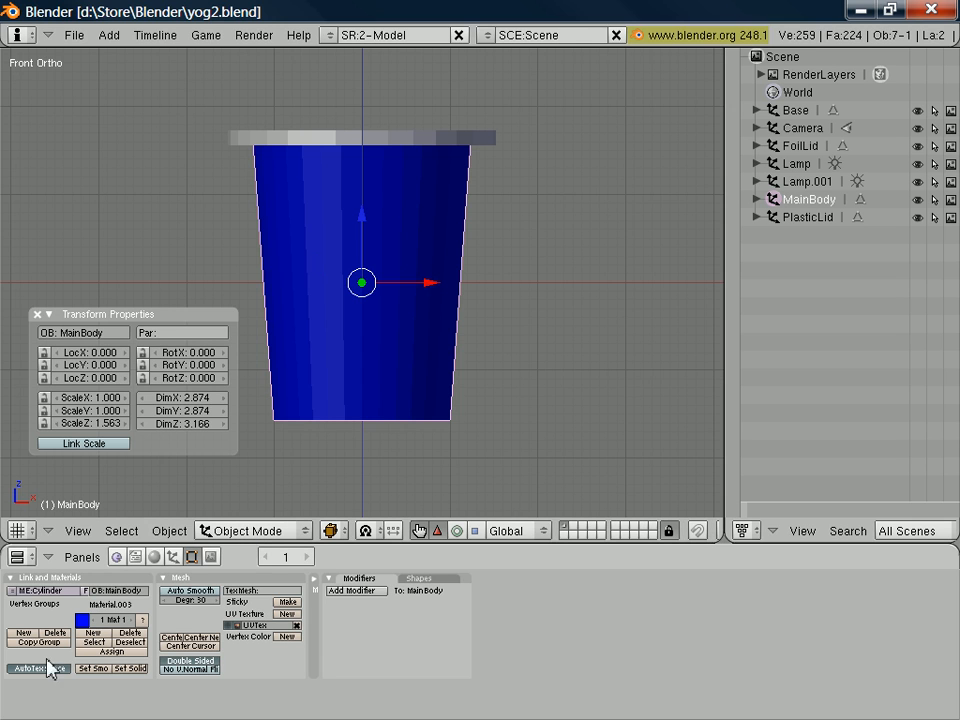
pyautogui.moveTo(192, 557)
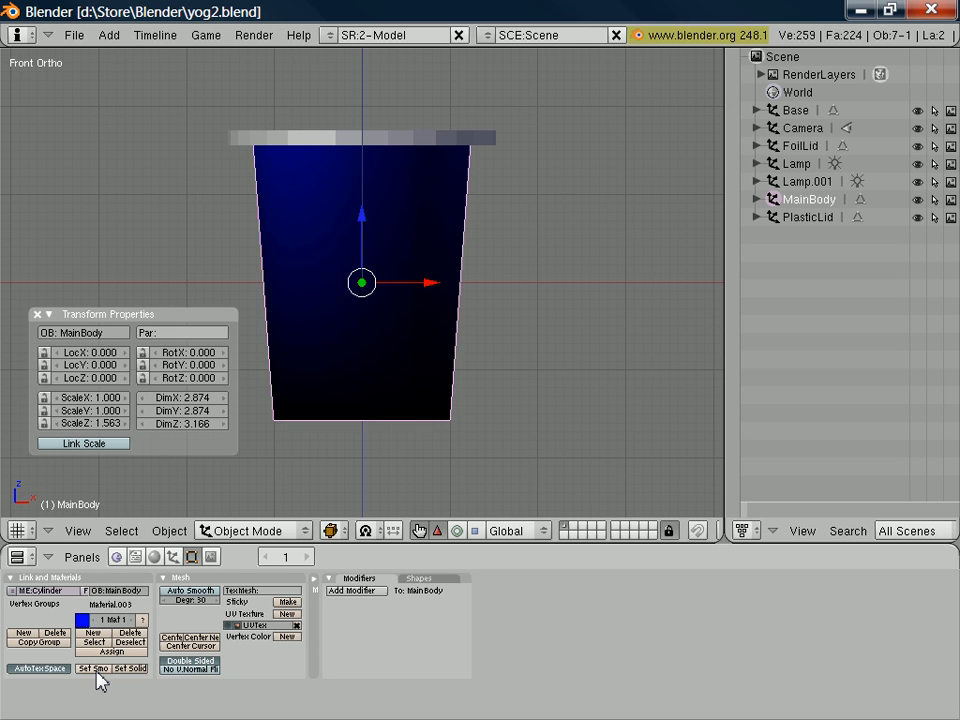
pyautogui.moveTo(362, 192)
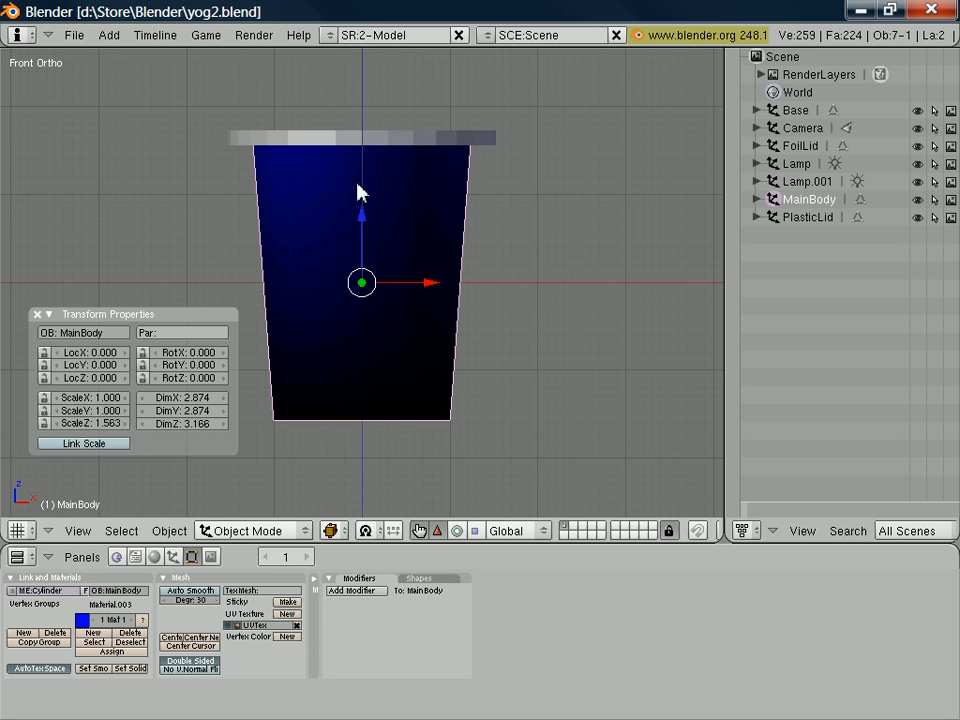
pyautogui.moveTo(445, 310)
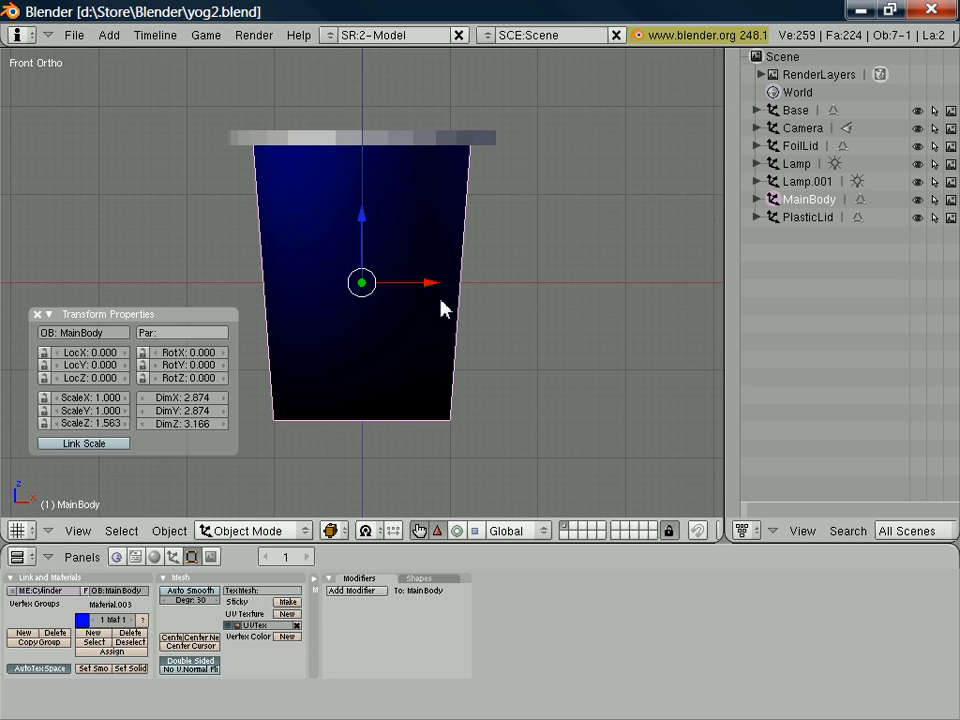
pyautogui.moveTo(251, 243)
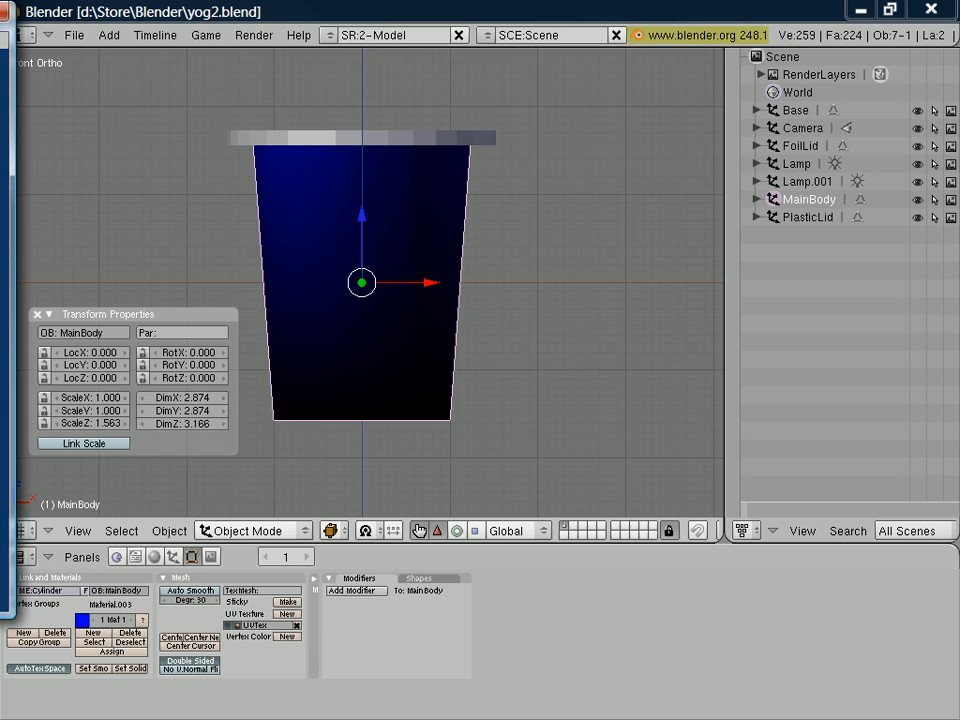
pyautogui.press('F12')
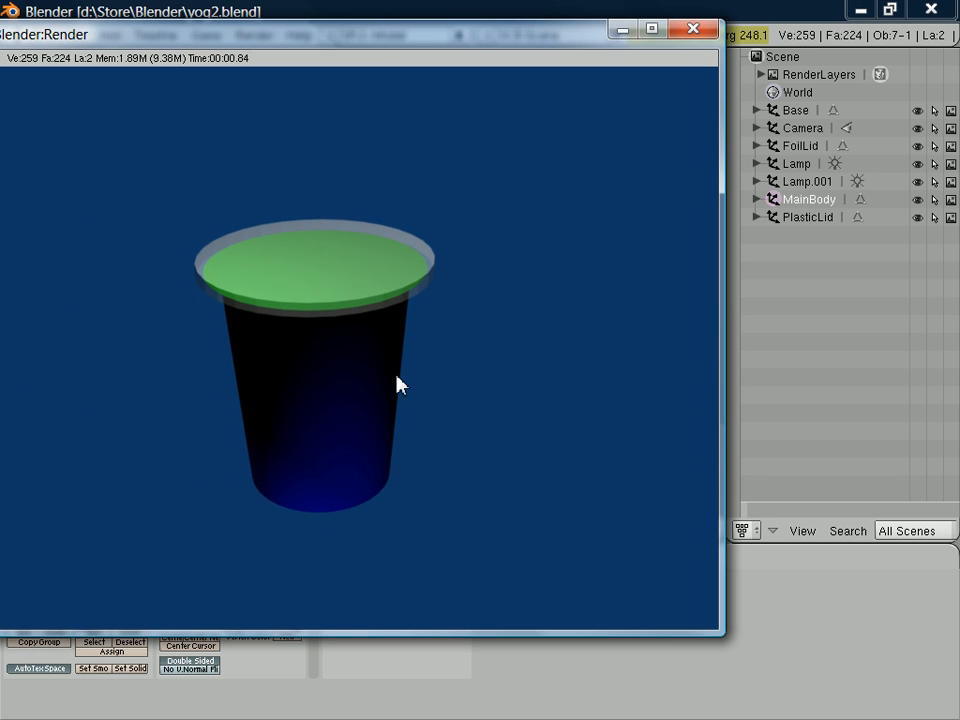
pyautogui.moveTo(424, 348)
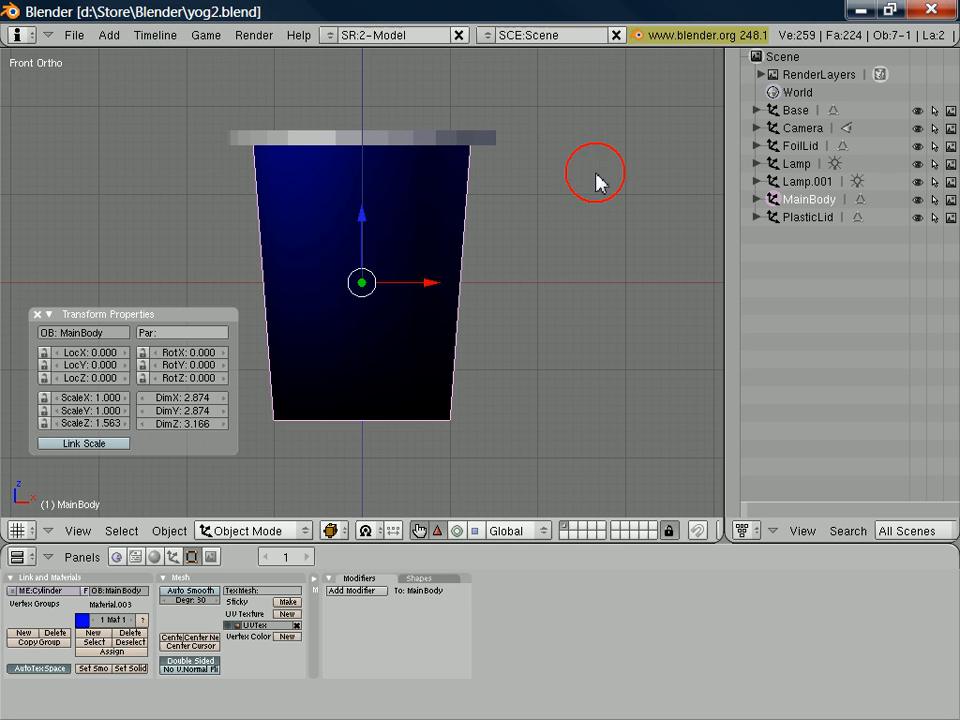
pyautogui.moveTo(343, 147)
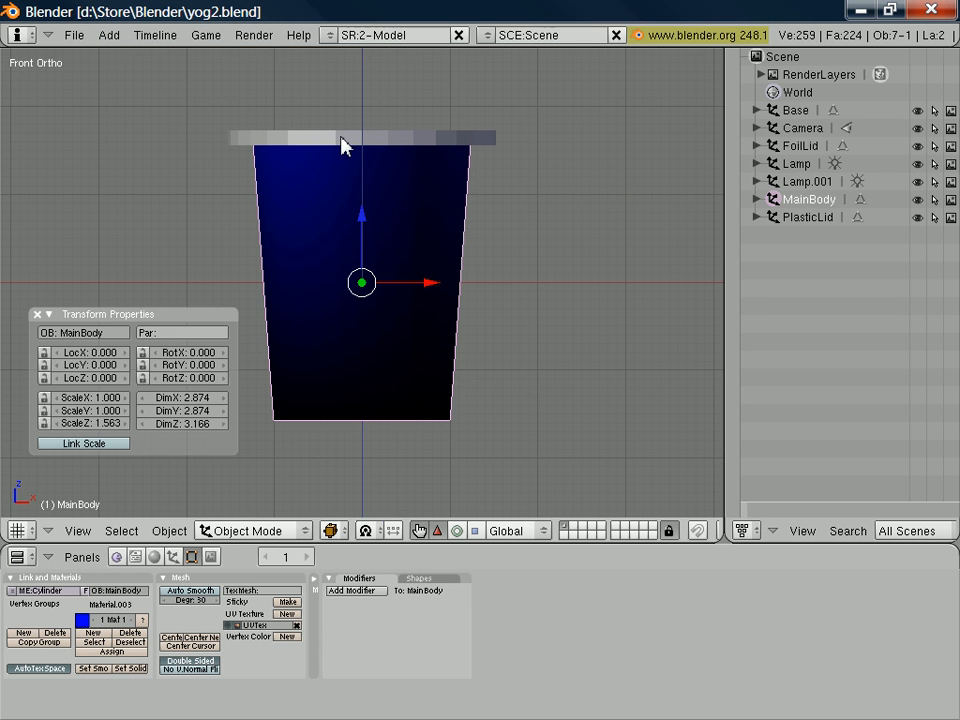
pyautogui.click(360, 137)
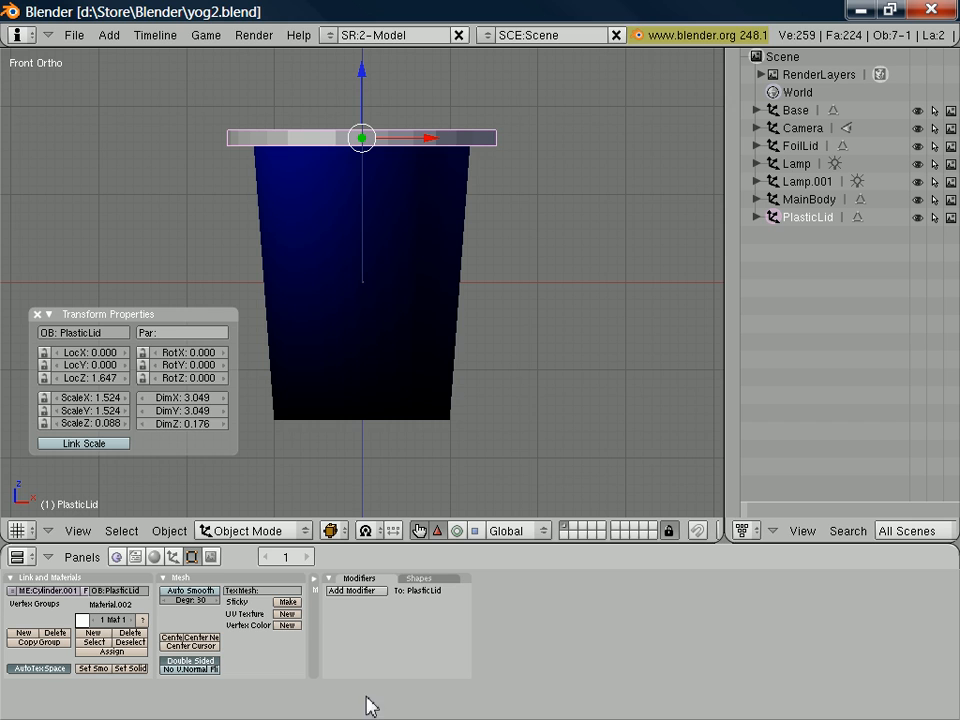
pyautogui.moveTo(355, 590)
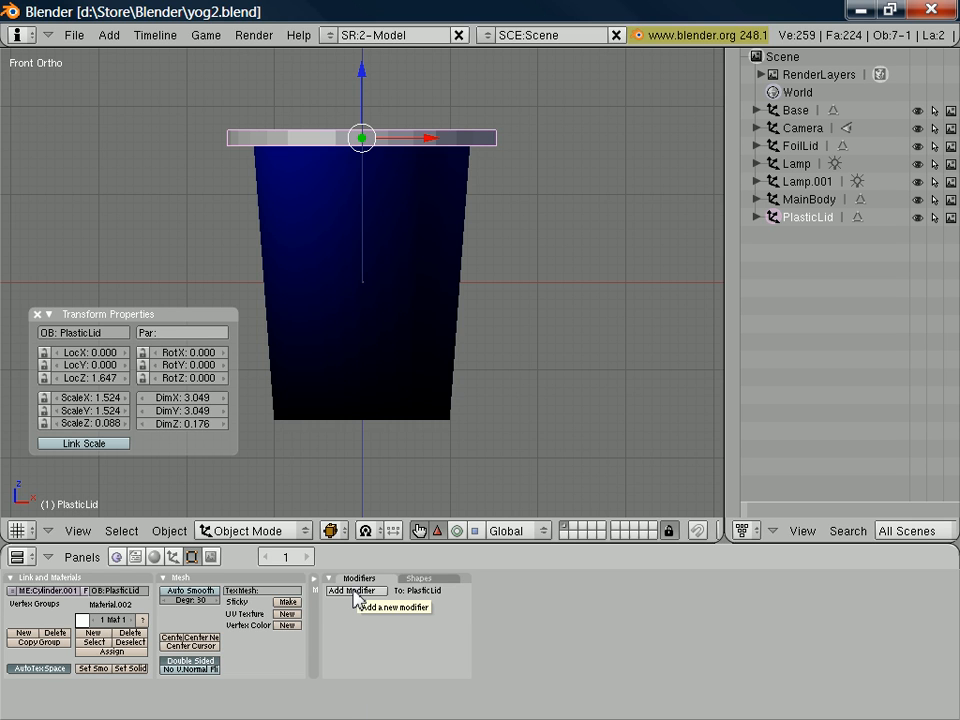
pyautogui.moveTo(360, 600)
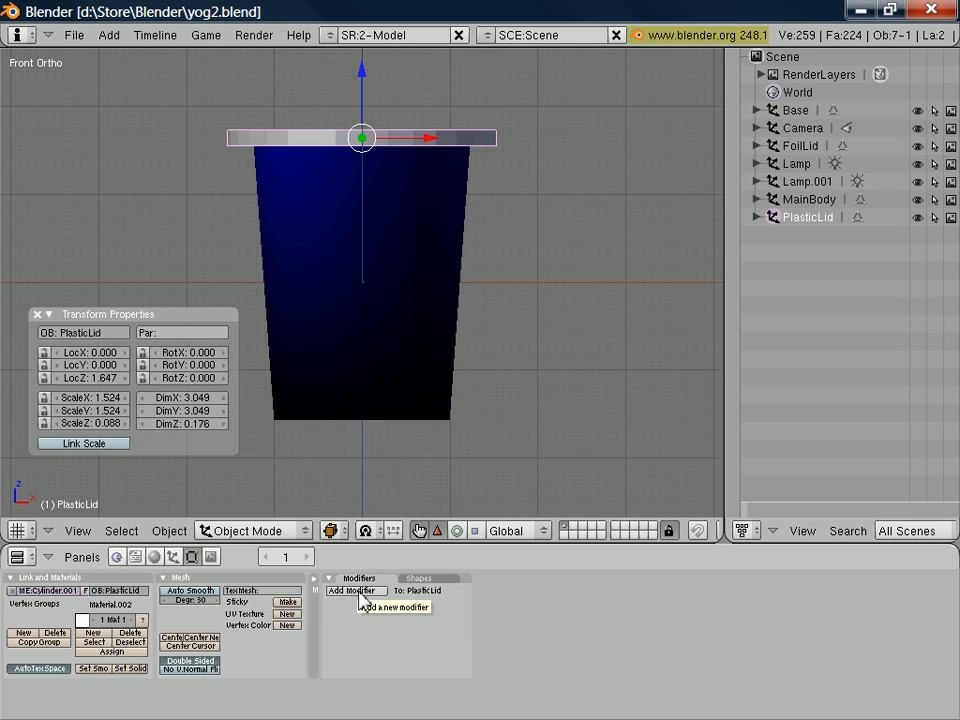
pyautogui.click(356, 590)
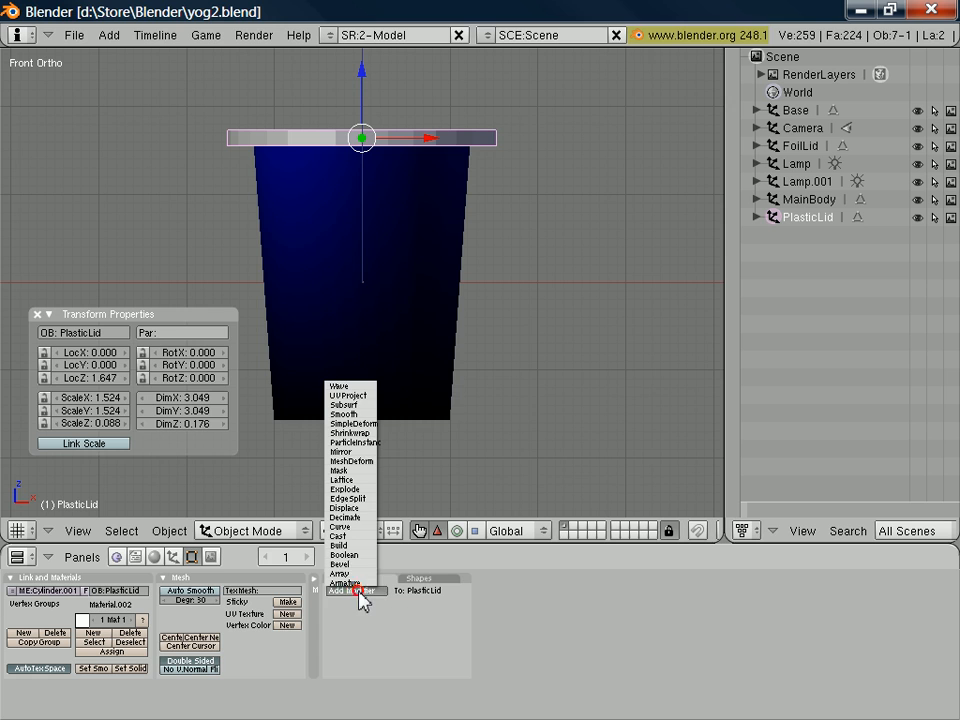
pyautogui.moveTo(350, 437)
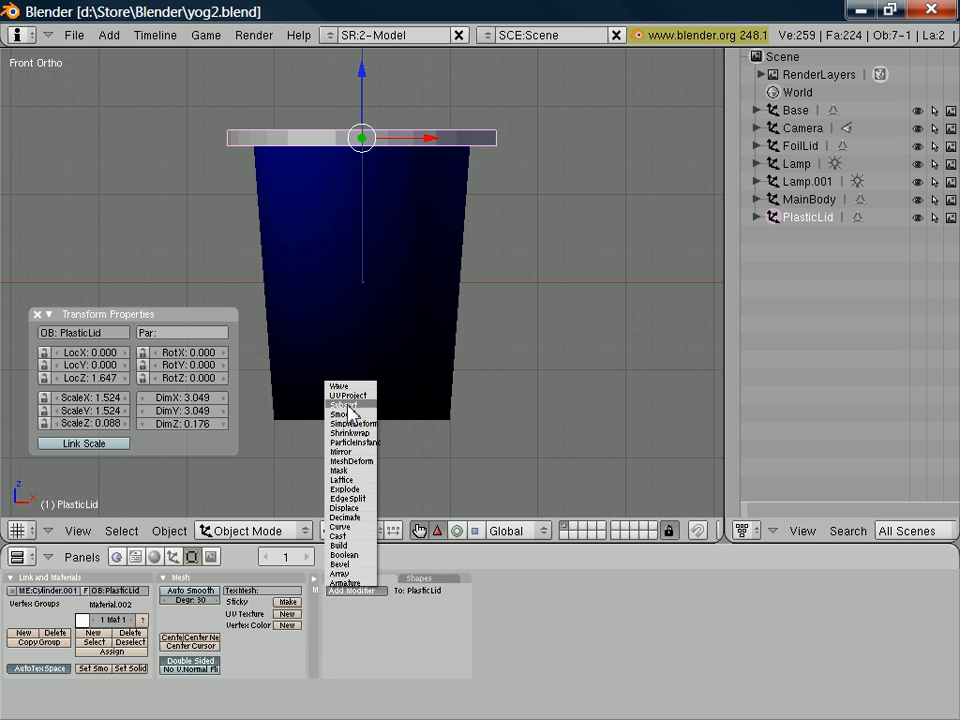
pyautogui.moveTo(350, 405)
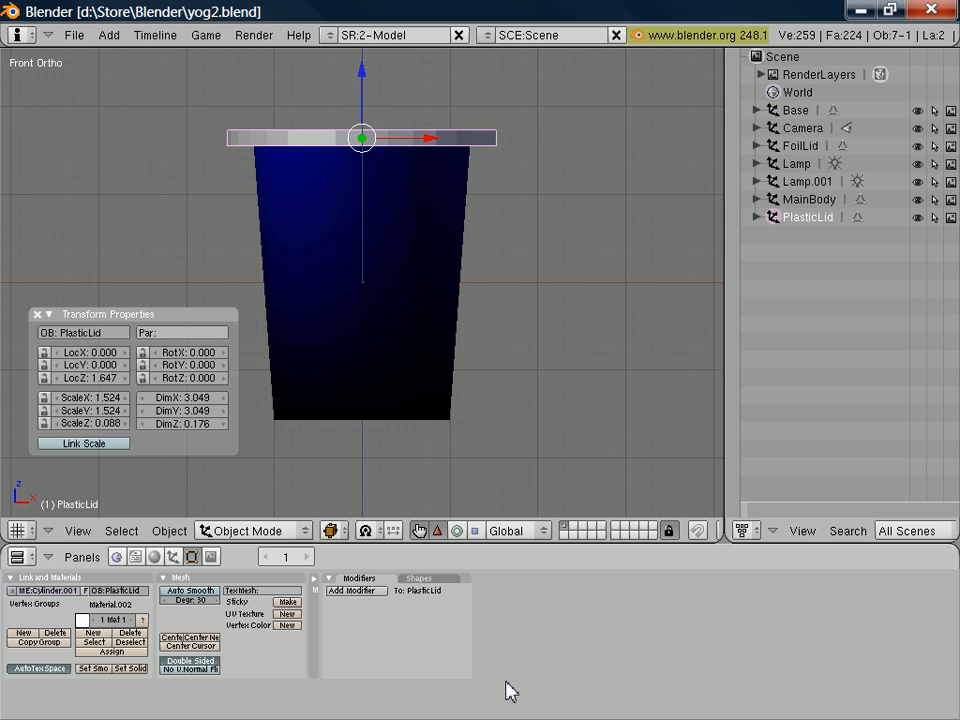
pyautogui.moveTo(362, 432)
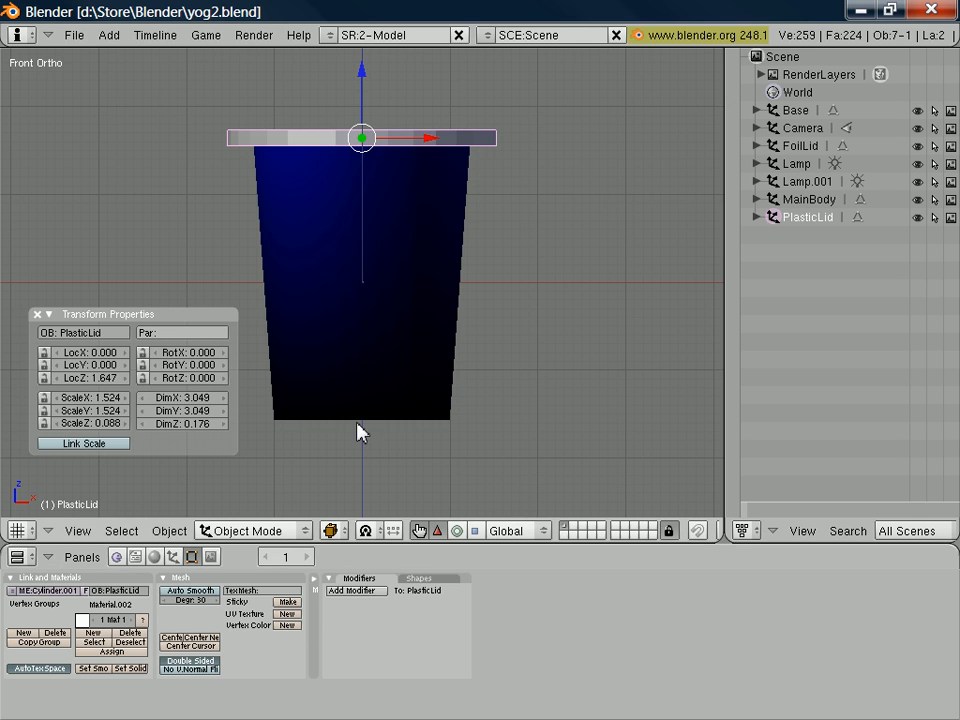
pyautogui.moveTo(401, 670)
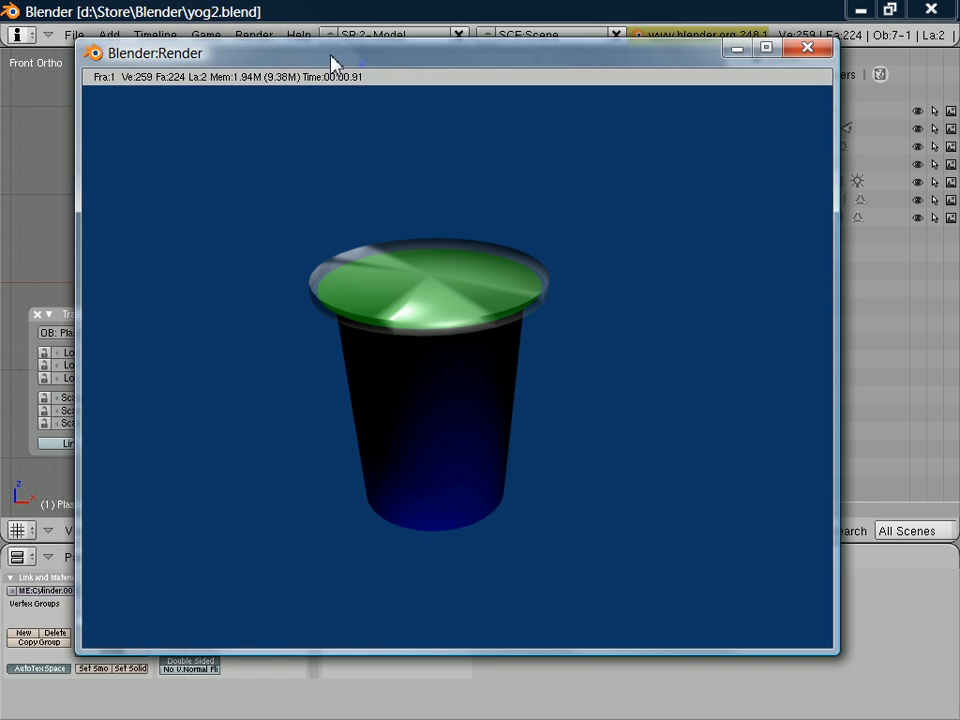
pyautogui.moveTo(534, 472)
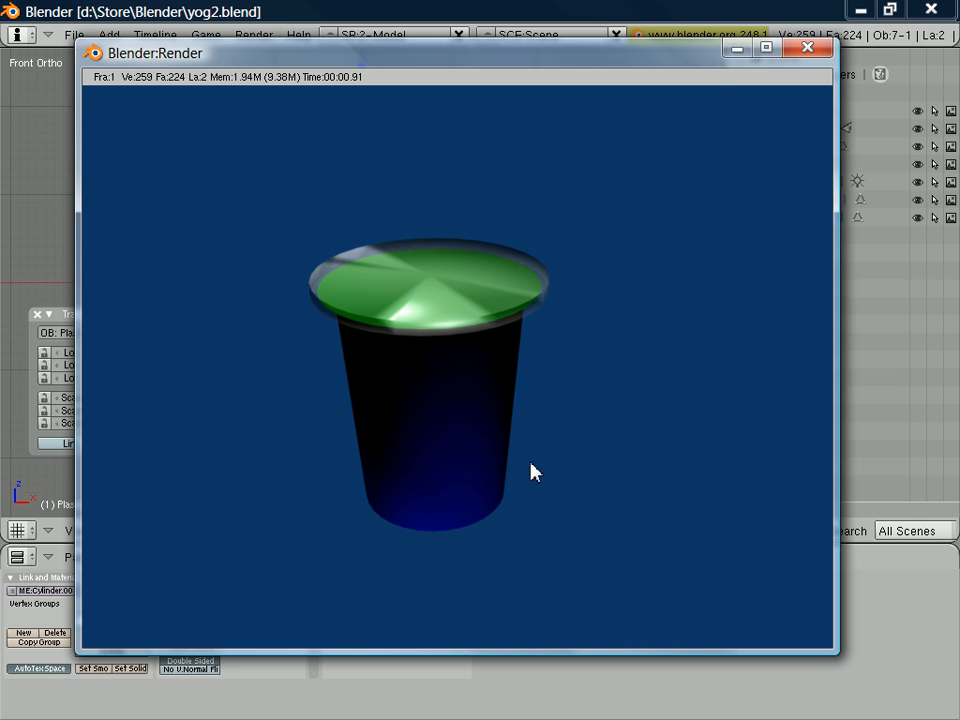
pyautogui.moveTo(567, 326)
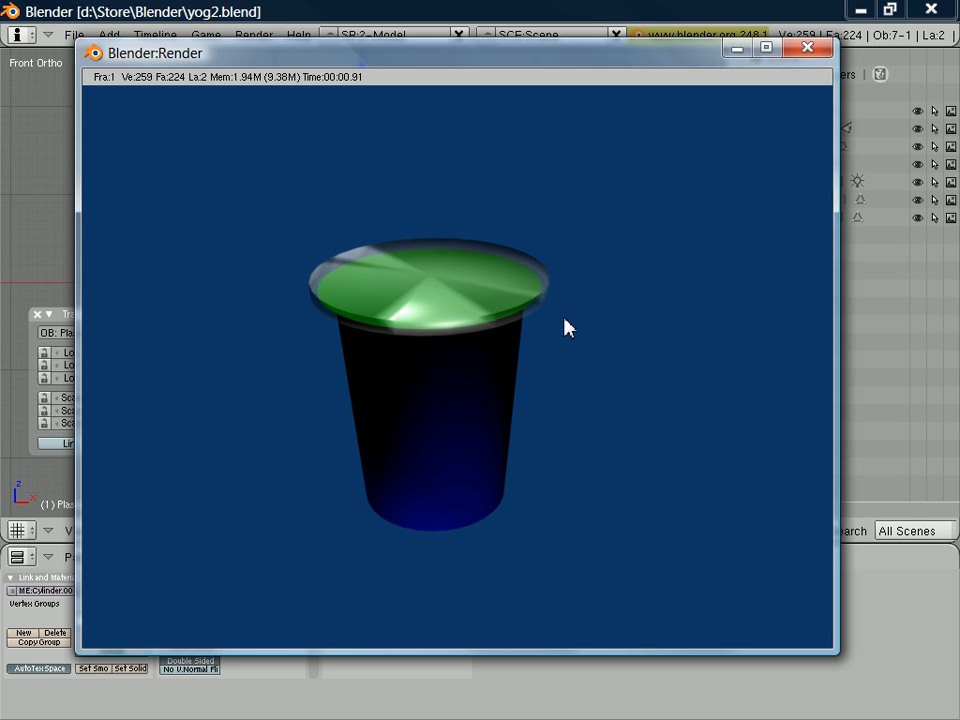
pyautogui.moveTo(150, 477)
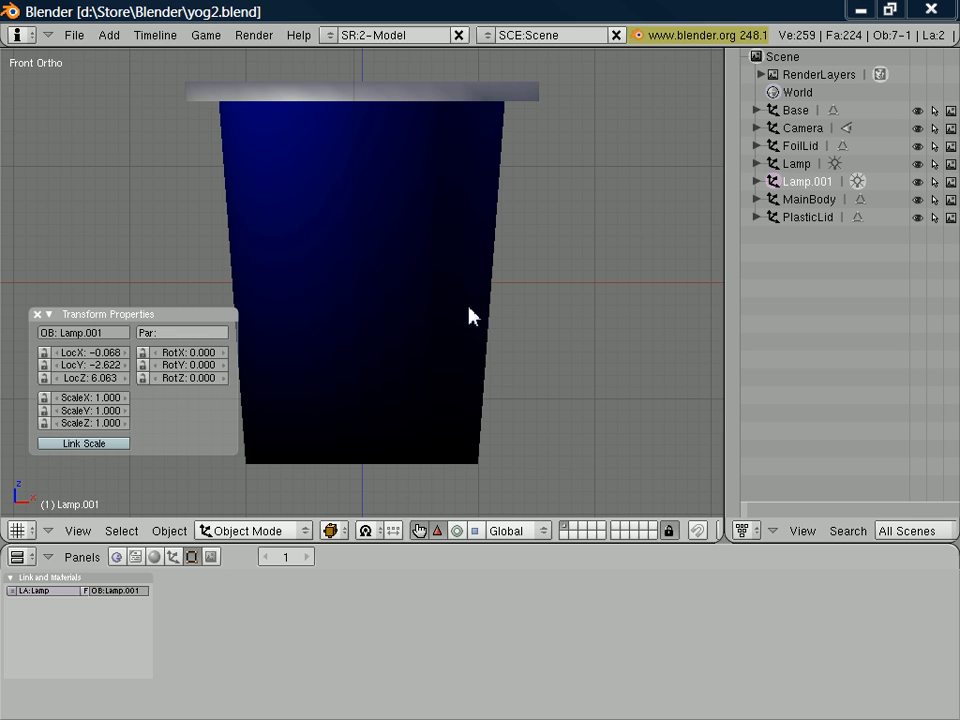
pyautogui.moveTo(452, 202)
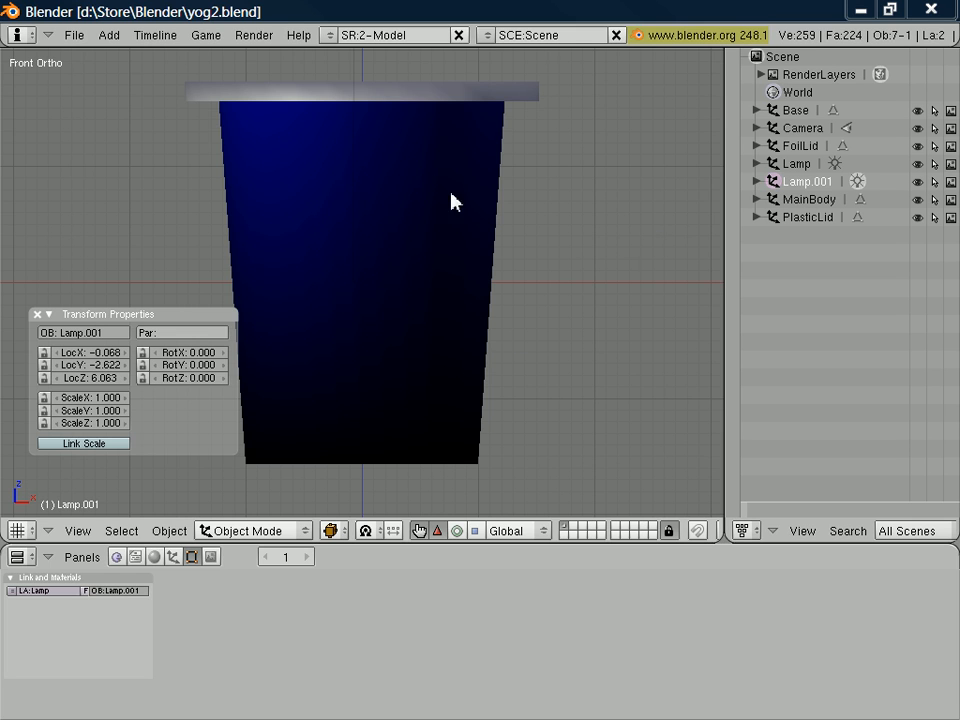
pyautogui.moveTo(805, 222)
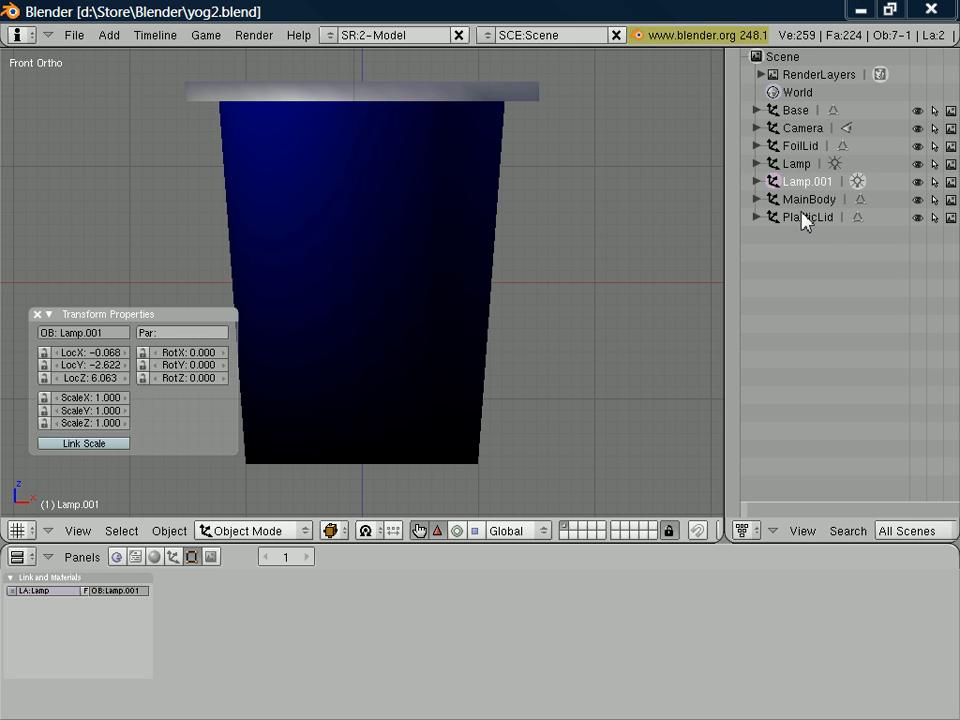
pyautogui.moveTo(918, 223)
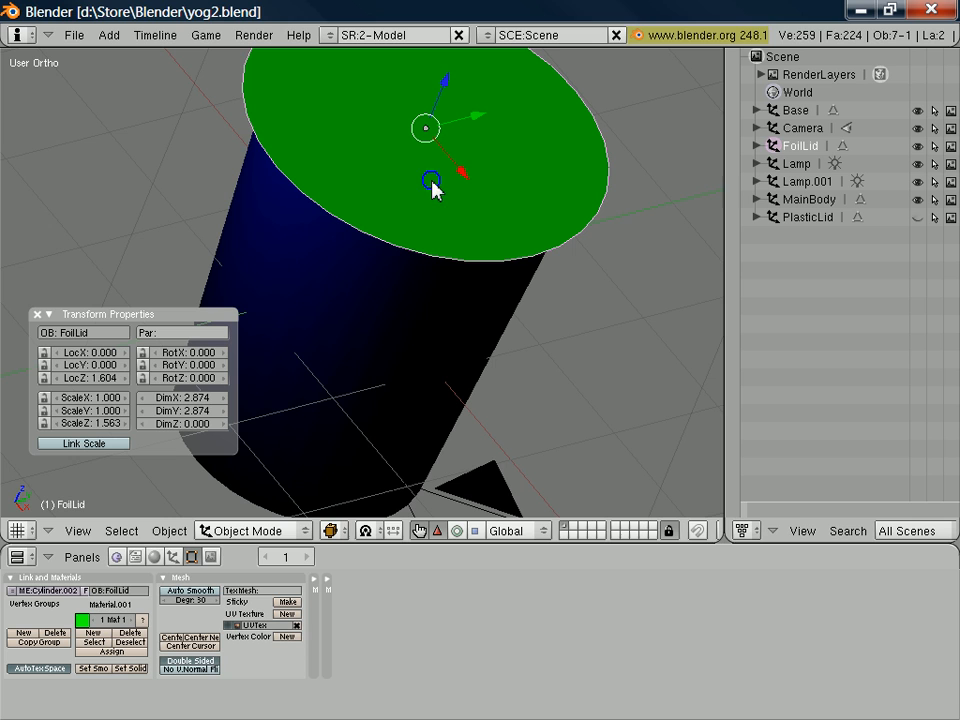
pyautogui.moveTo(585, 313)
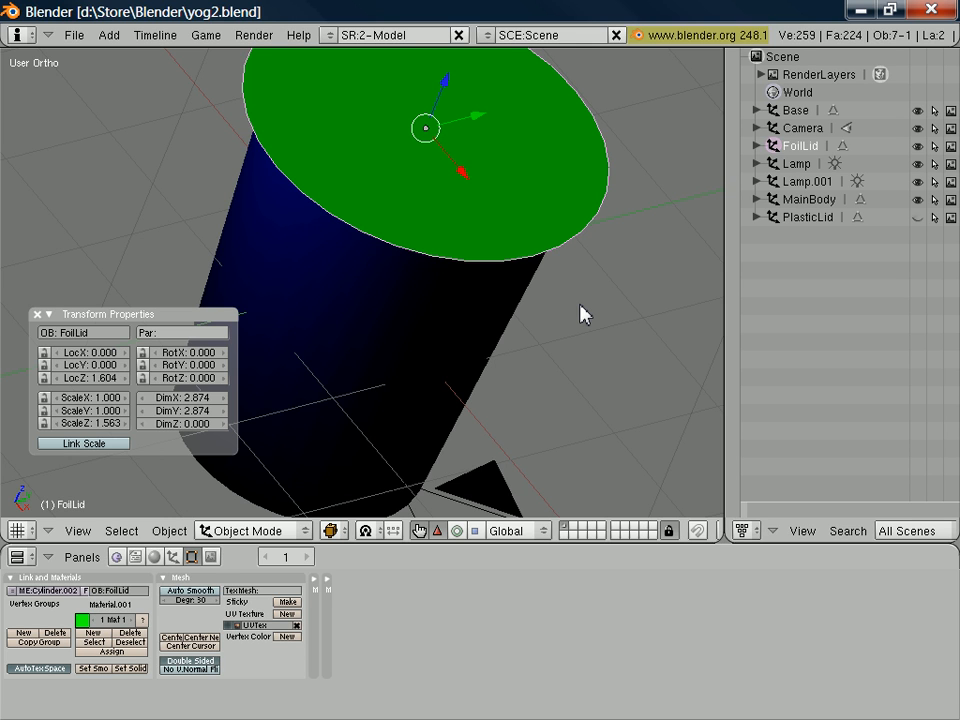
pyautogui.moveTo(722, 368)
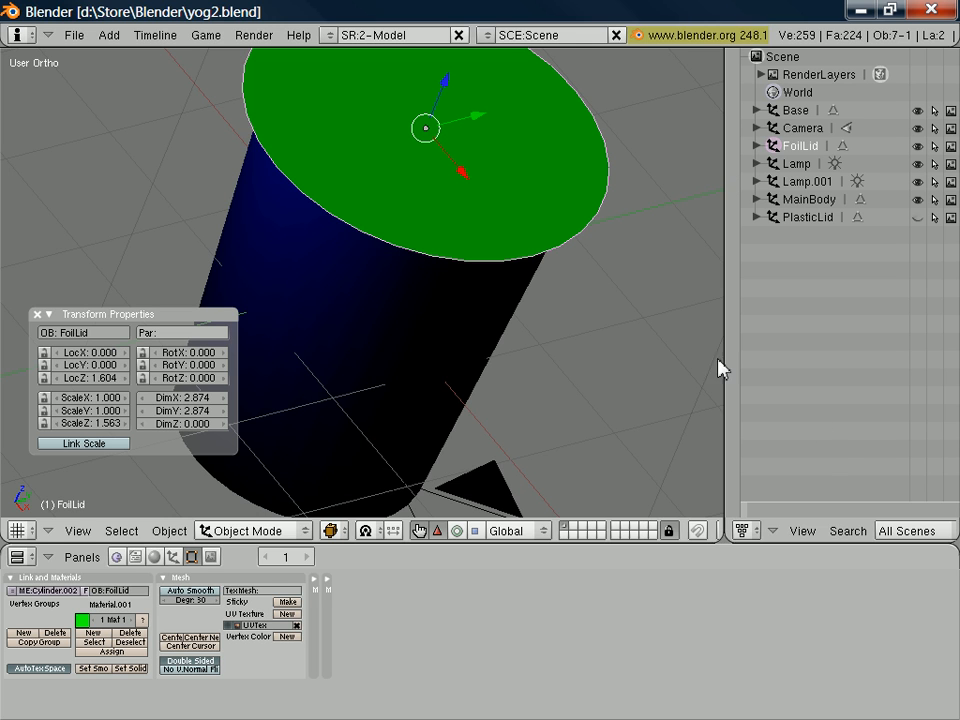
# Switch the Outliner area to a UV/Image Editor beside the 3D view
pyautogui.click(743, 530)
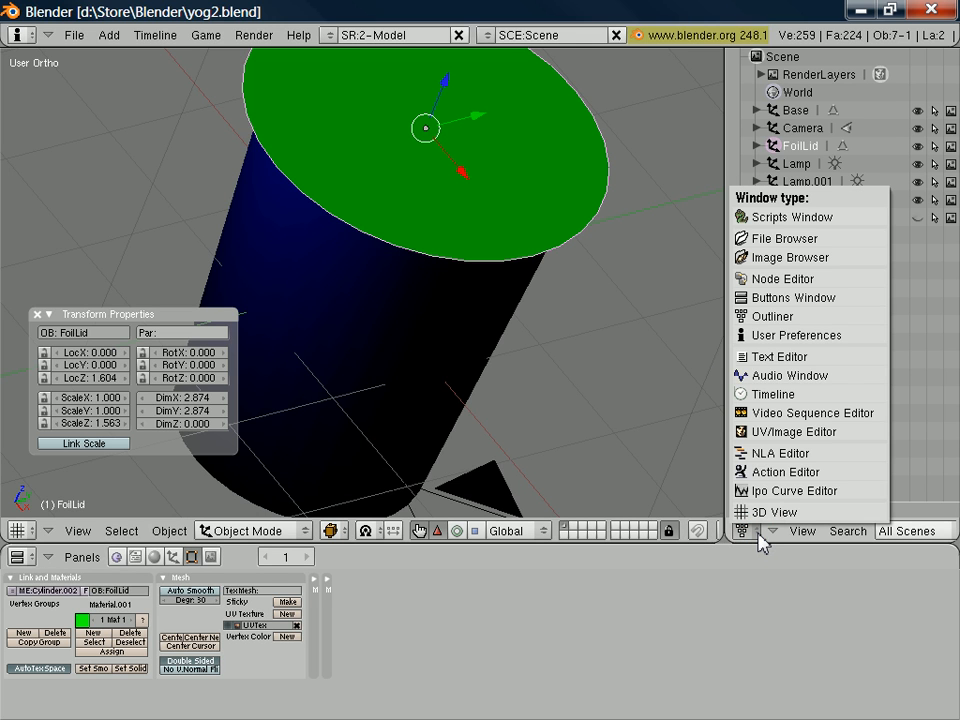
pyautogui.moveTo(790, 375)
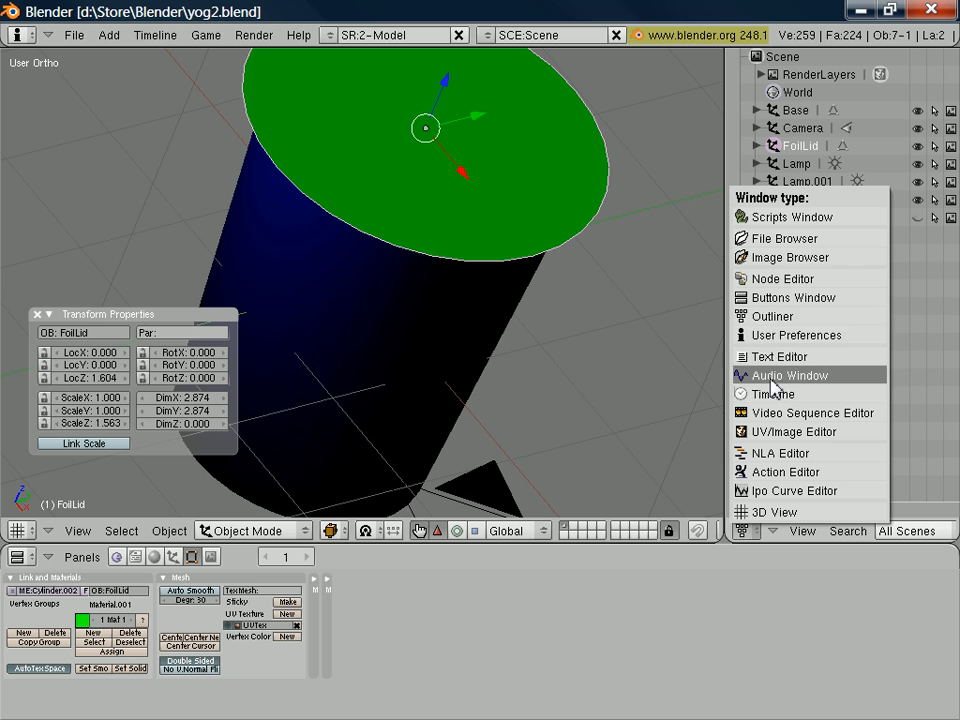
pyautogui.moveTo(790, 431)
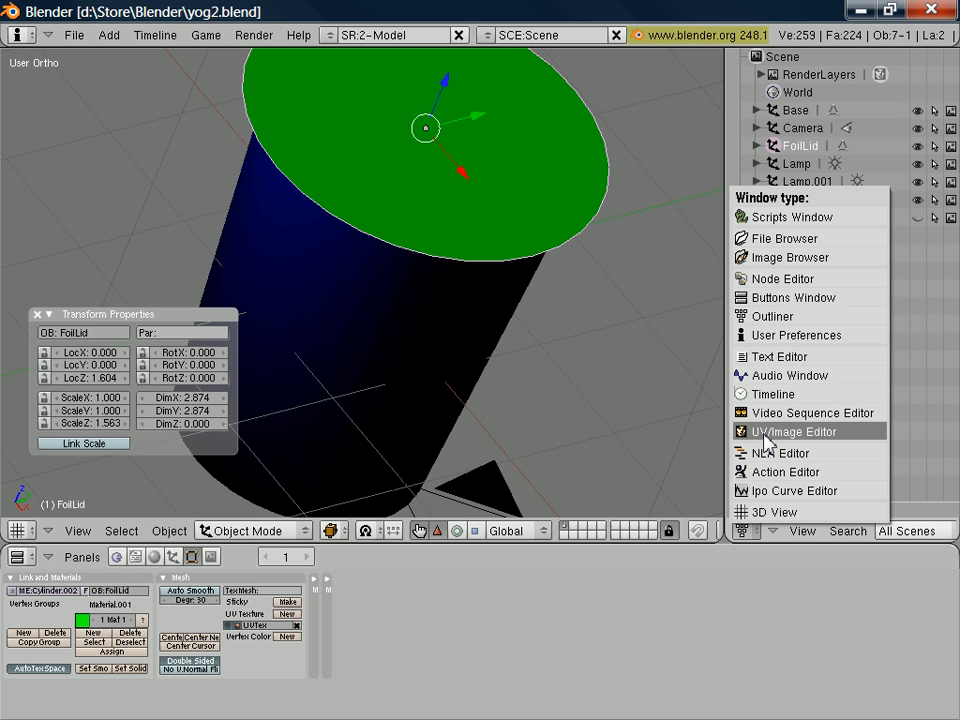
pyautogui.click(791, 431)
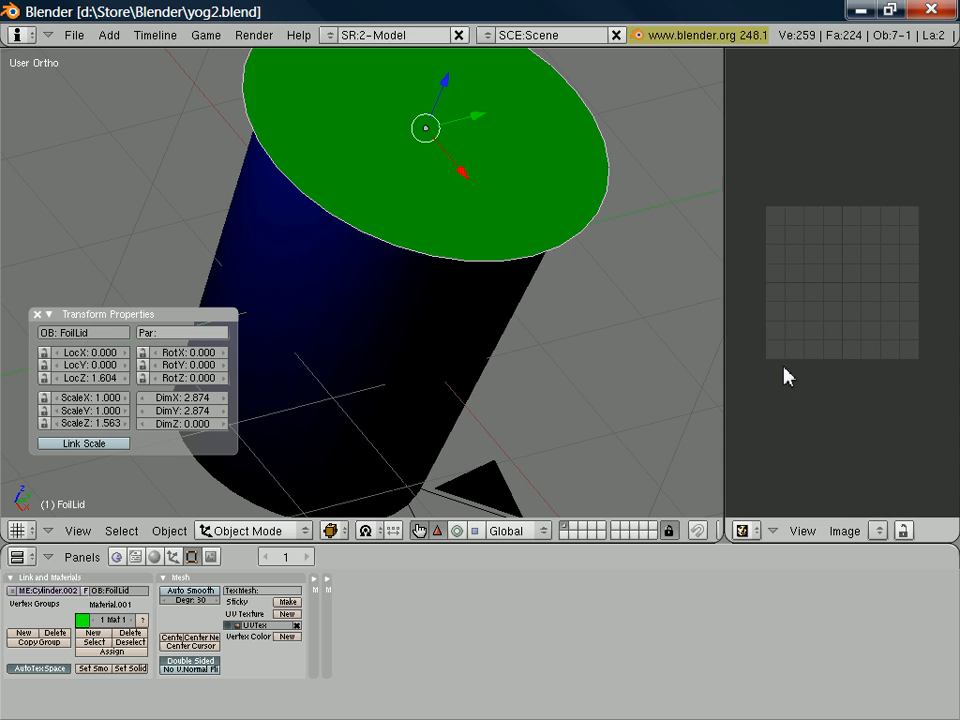
pyautogui.moveTo(855, 401)
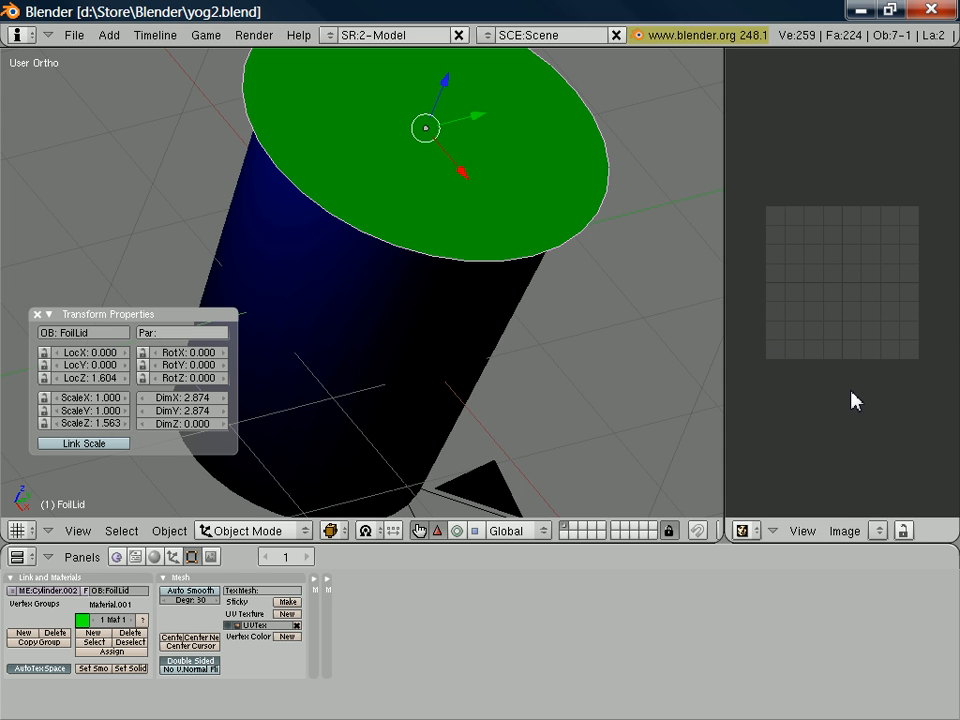
pyautogui.moveTo(433, 188)
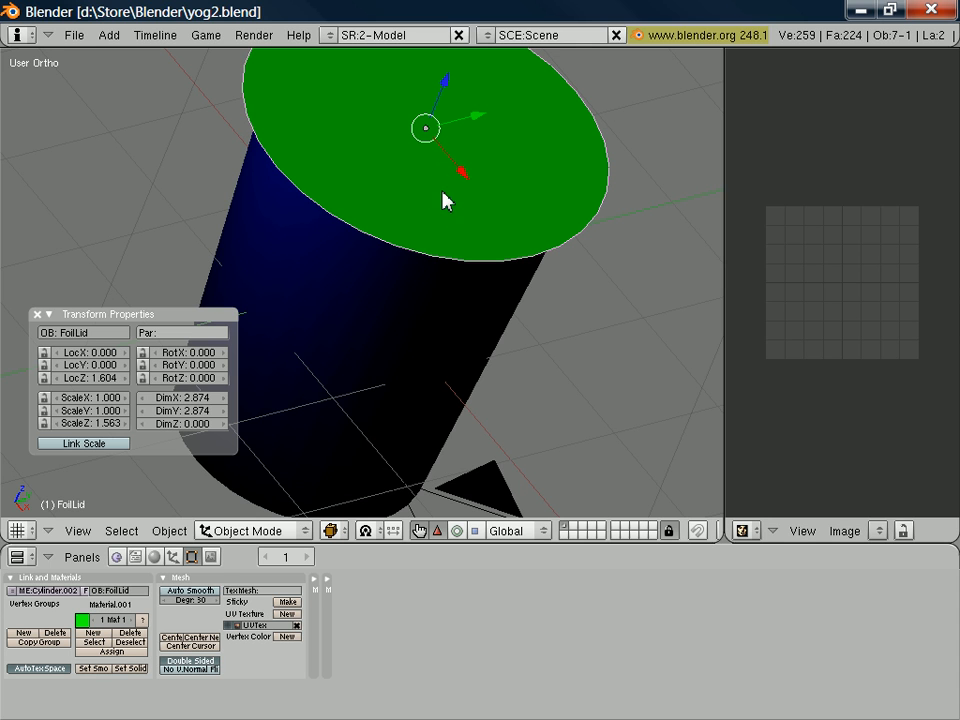
pyautogui.moveTo(365, 193)
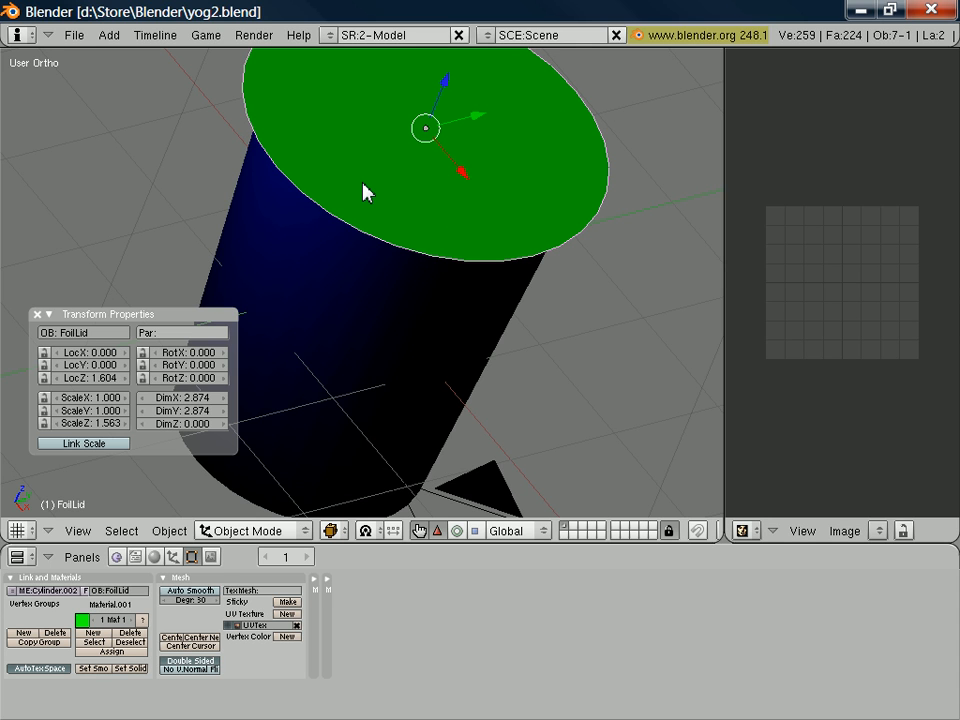
# Unwrap the foil lid's faces into a flat circular UV layout
pyautogui.press('Tab')
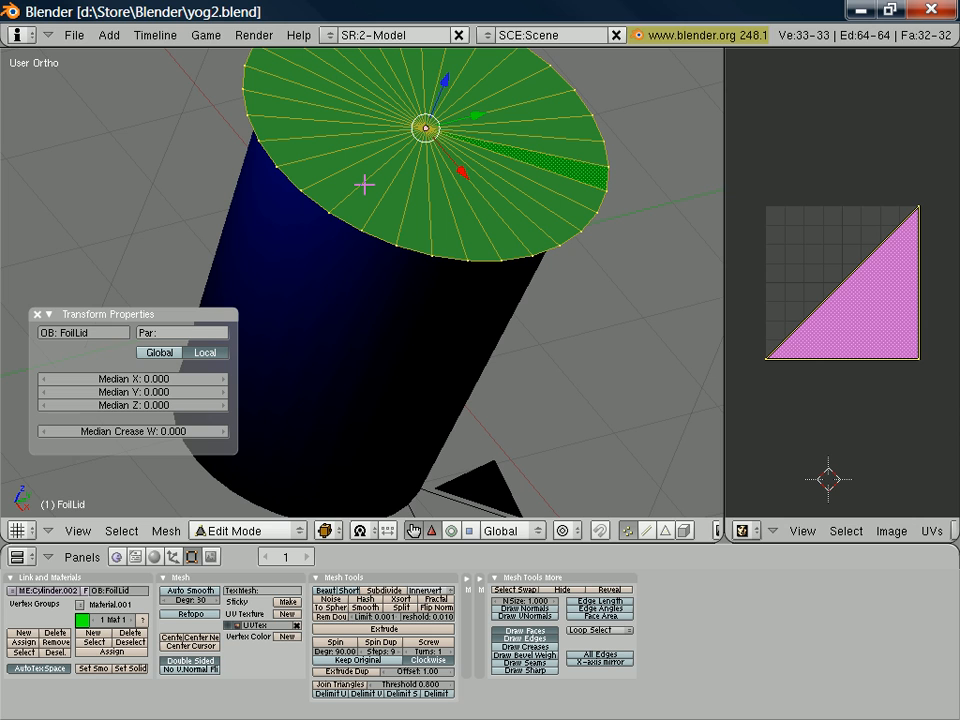
pyautogui.moveTo(895, 200)
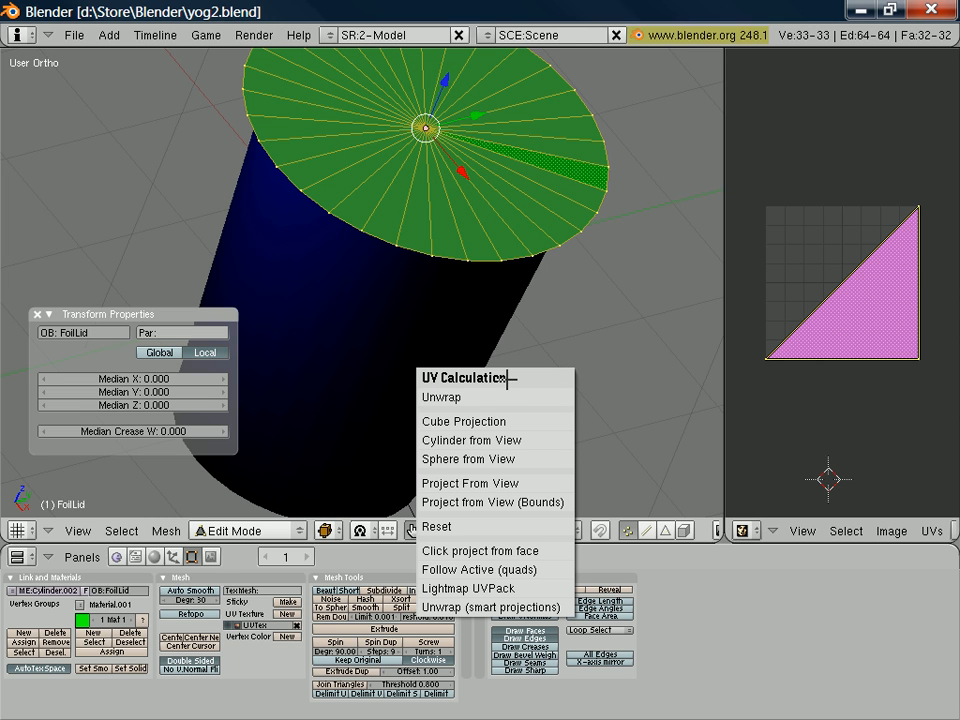
pyautogui.moveTo(460, 397)
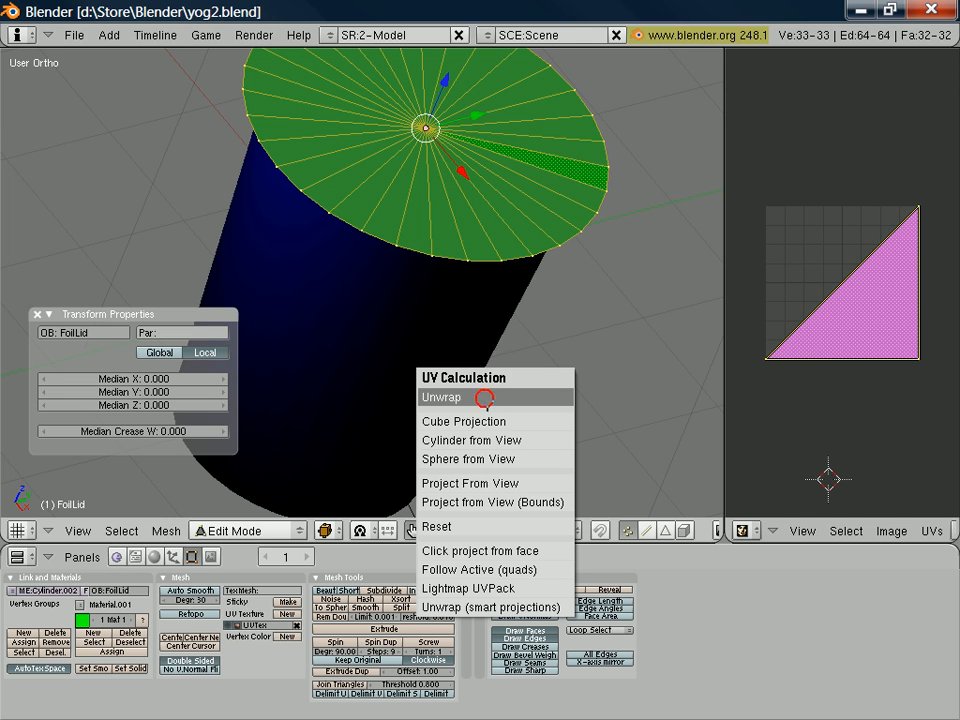
pyautogui.click(441, 397)
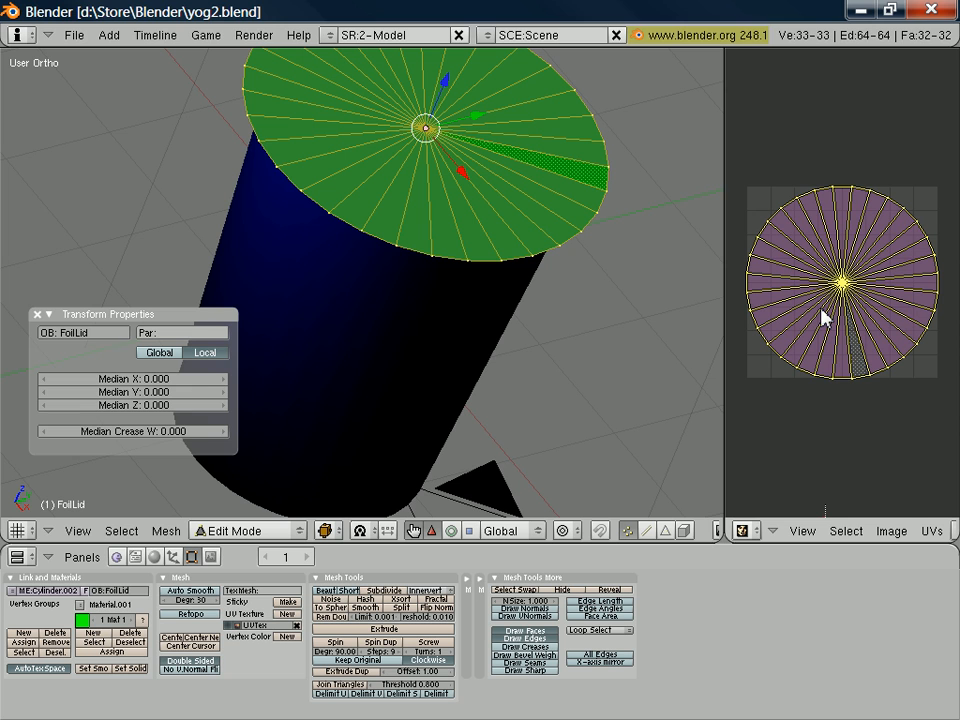
# Load the caricature image behind the lid's UV layout
pyautogui.click(891, 531)
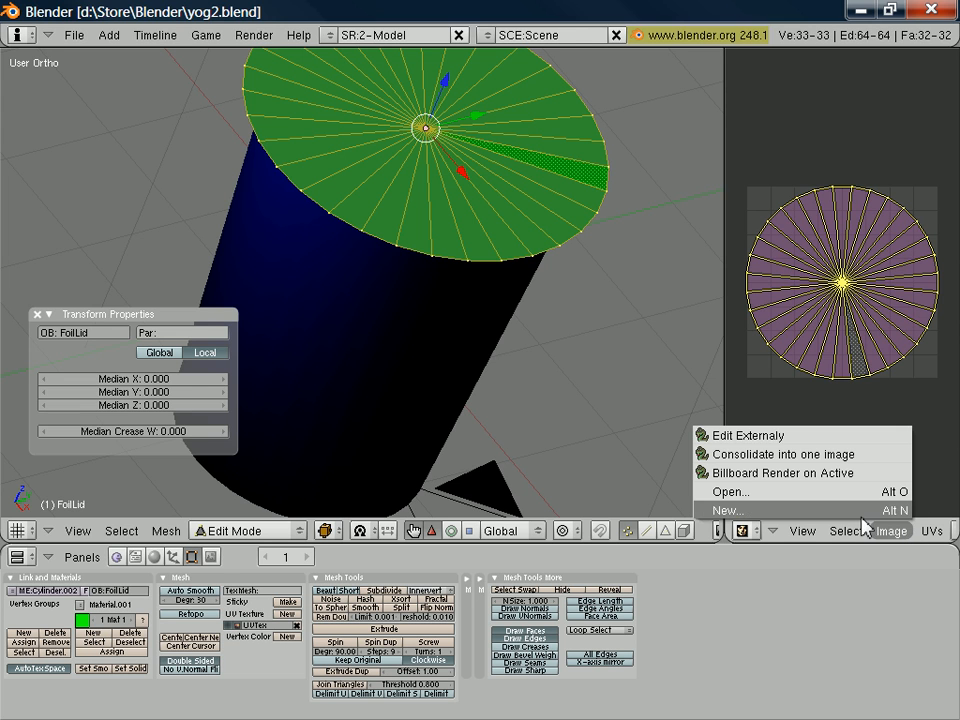
pyautogui.click(730, 491)
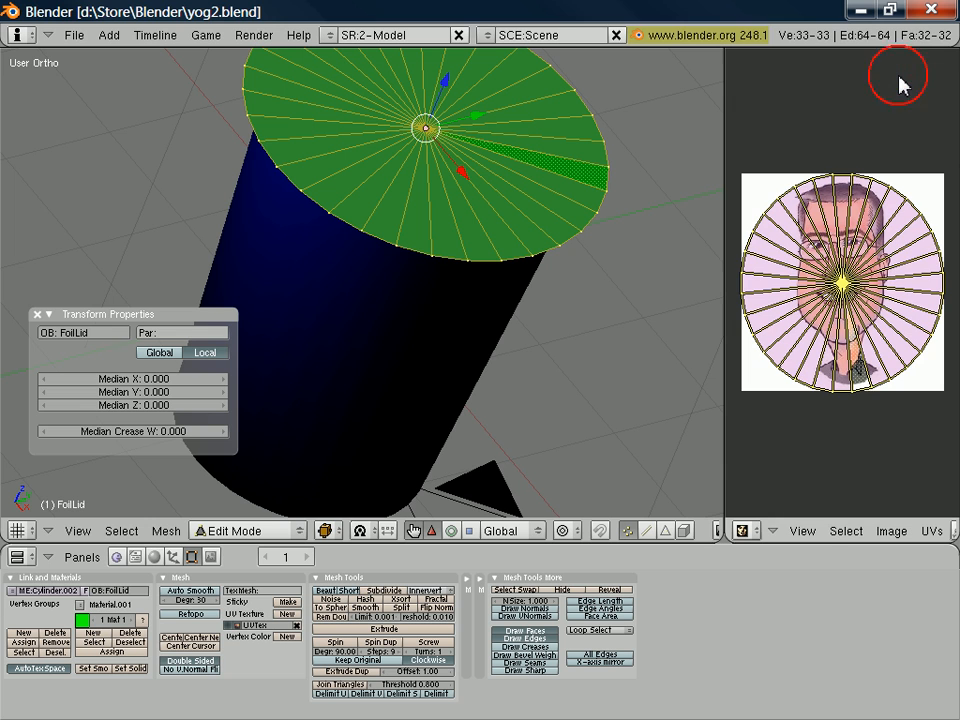
pyautogui.moveTo(827, 449)
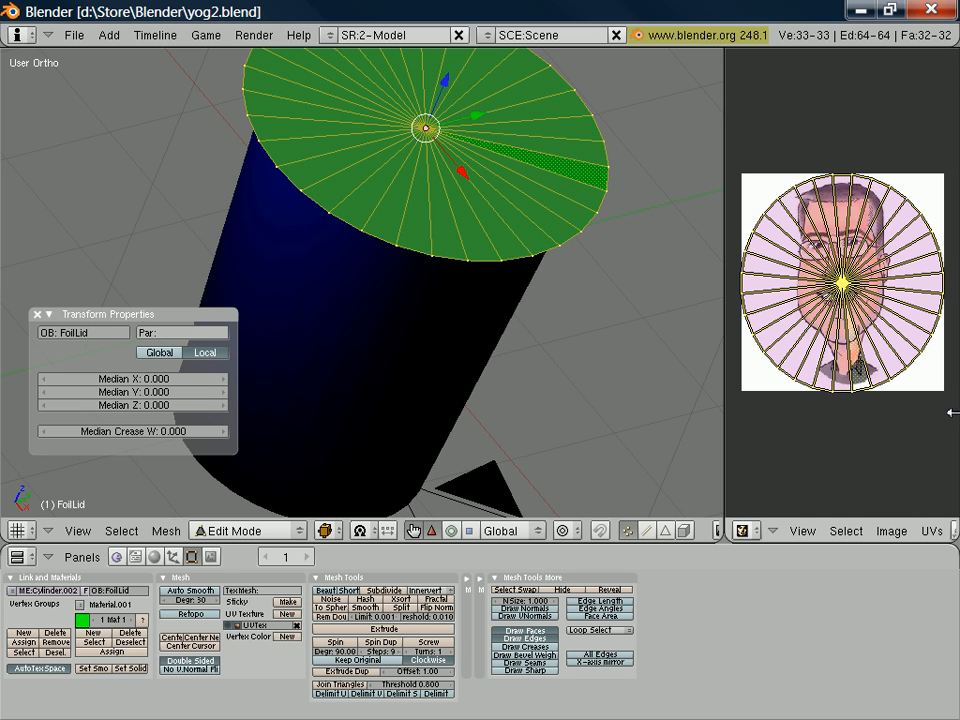
pyautogui.moveTo(945, 330)
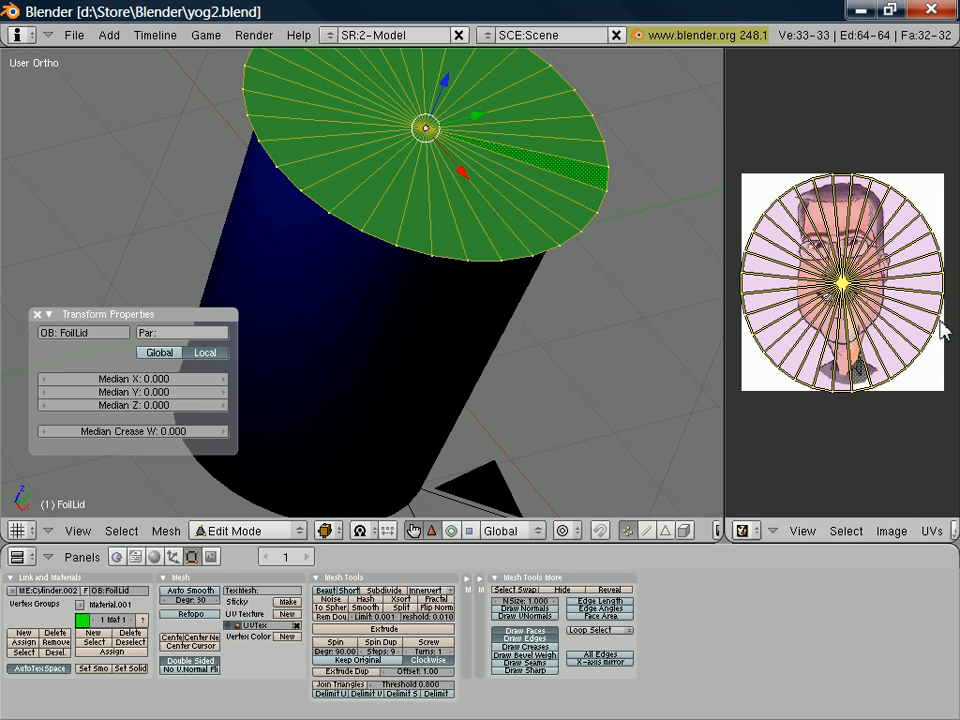
pyautogui.moveTo(870, 215)
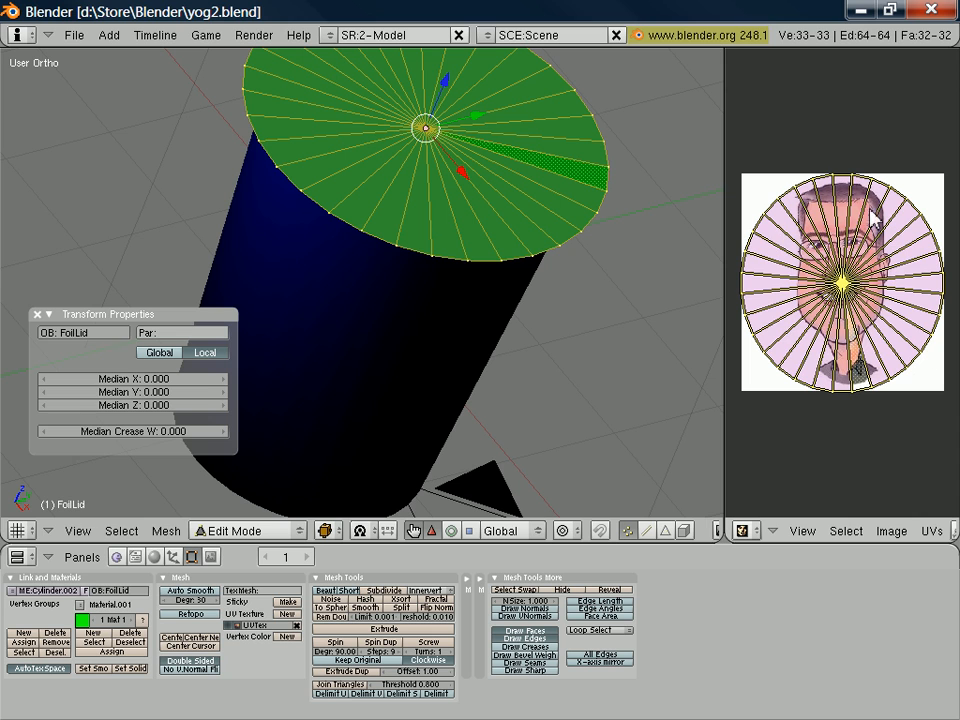
pyautogui.moveTo(860, 380)
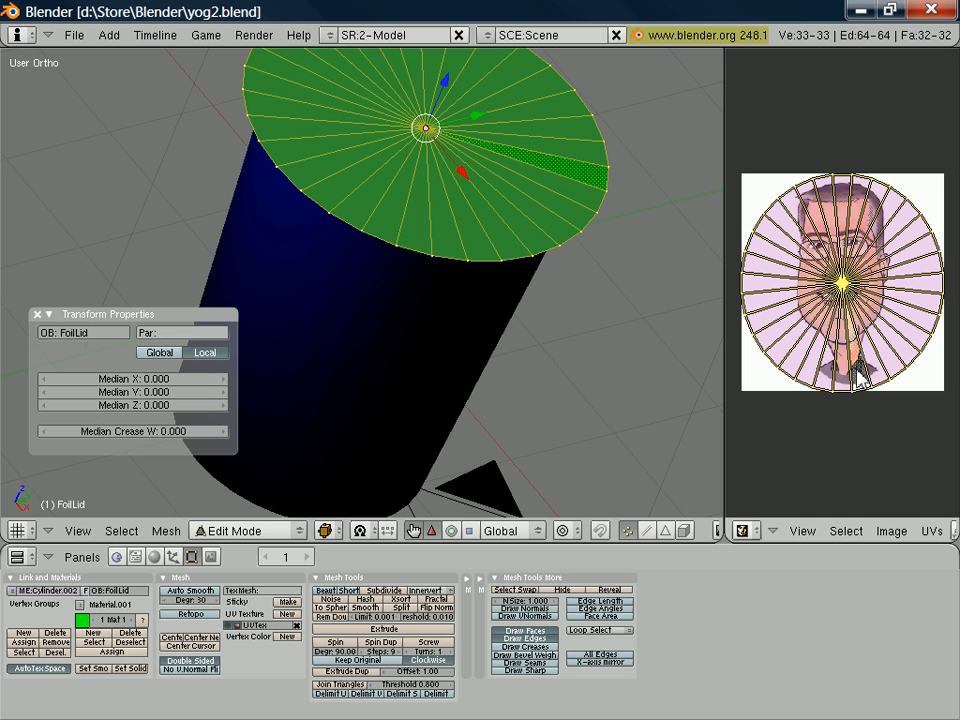
pyautogui.moveTo(790, 390)
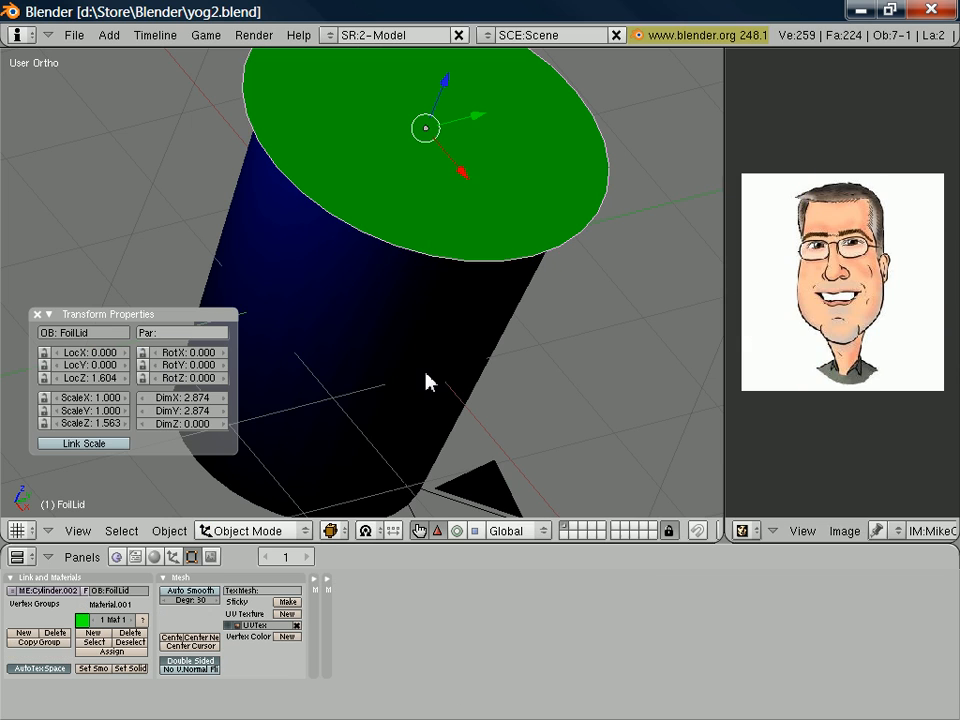
pyautogui.moveTo(422, 378)
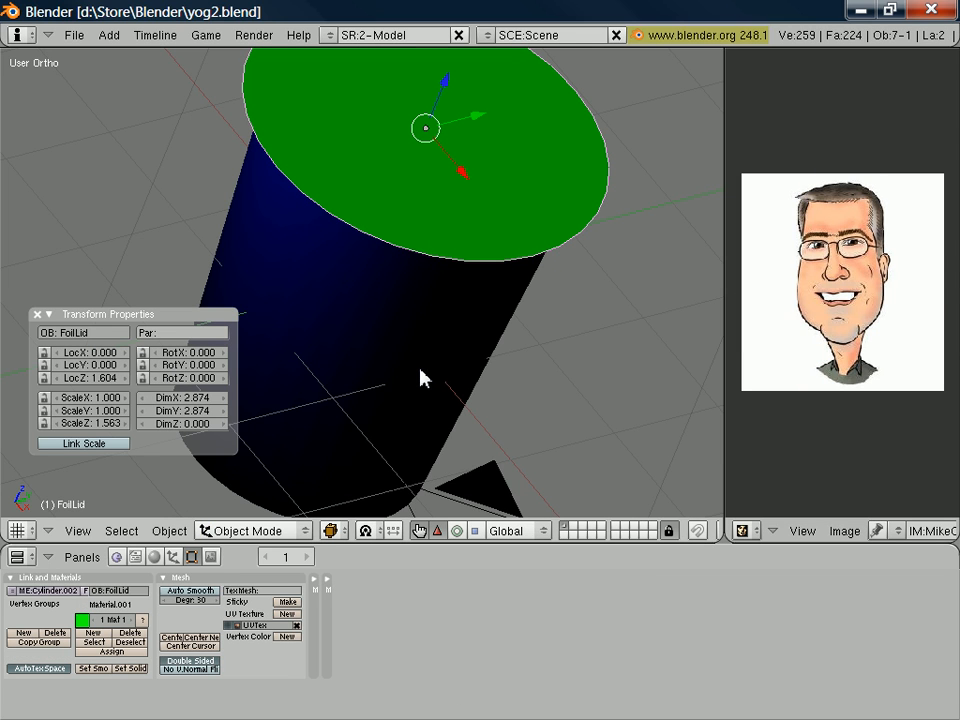
pyautogui.moveTo(138, 578)
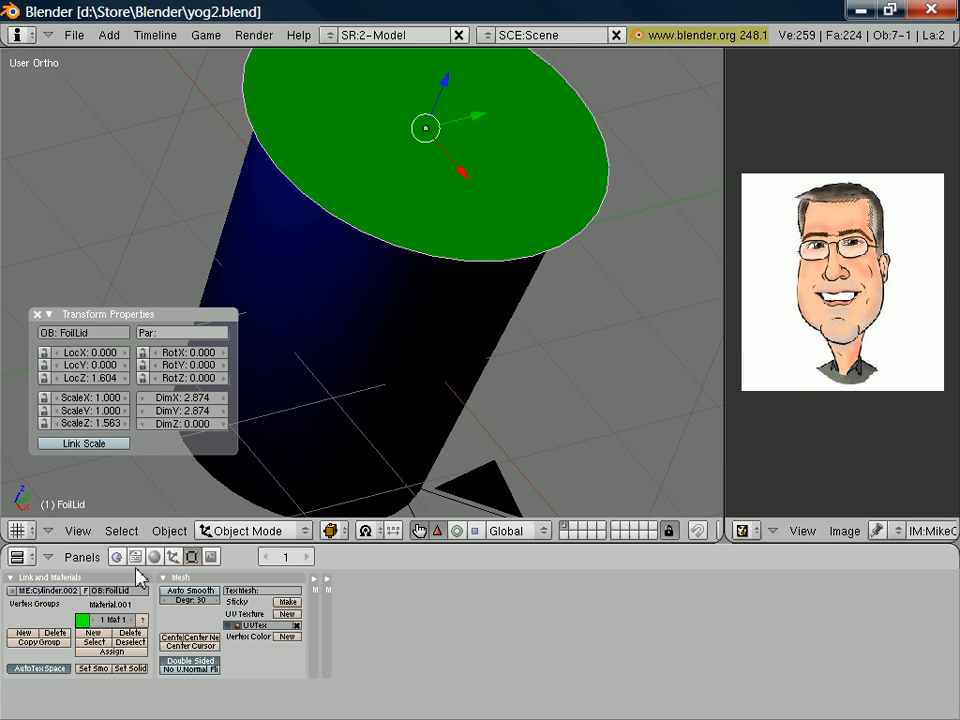
# Enable TexFace on the lid's material and preview the caricature in Texture Paint, then return to Object Mode
pyautogui.click(153, 557)
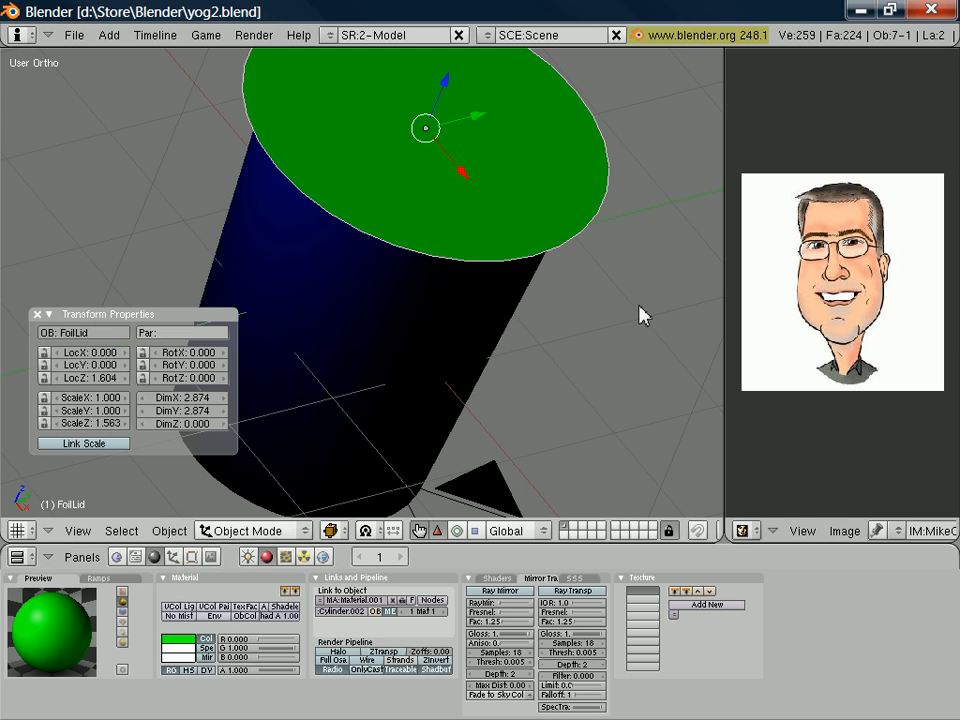
pyautogui.moveTo(510, 223)
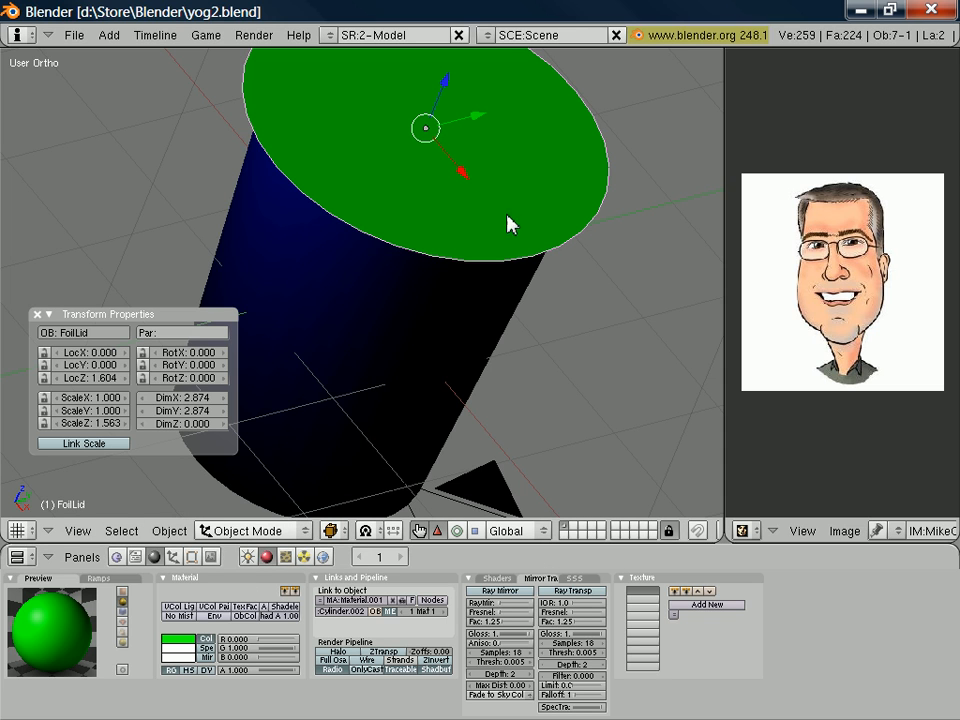
pyautogui.moveTo(248, 618)
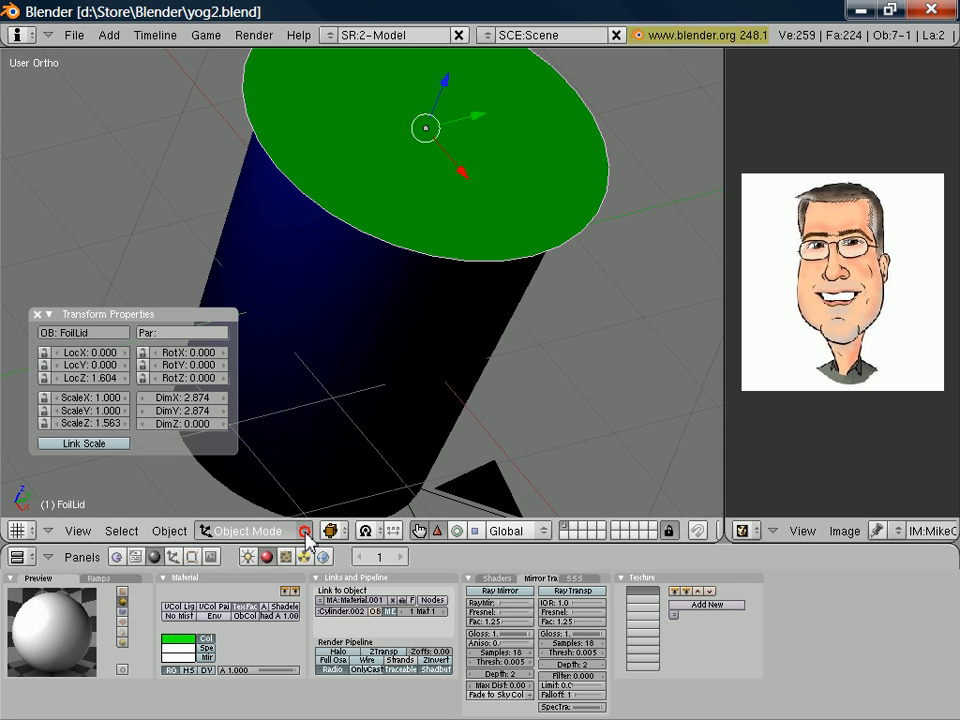
pyautogui.click(250, 530)
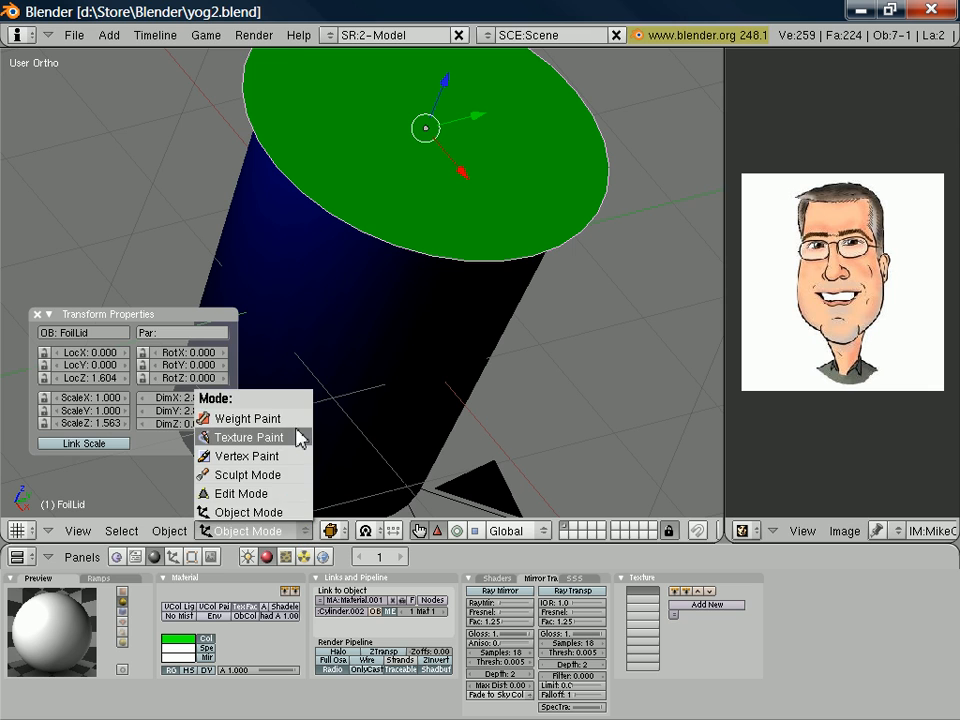
pyautogui.click(248, 437)
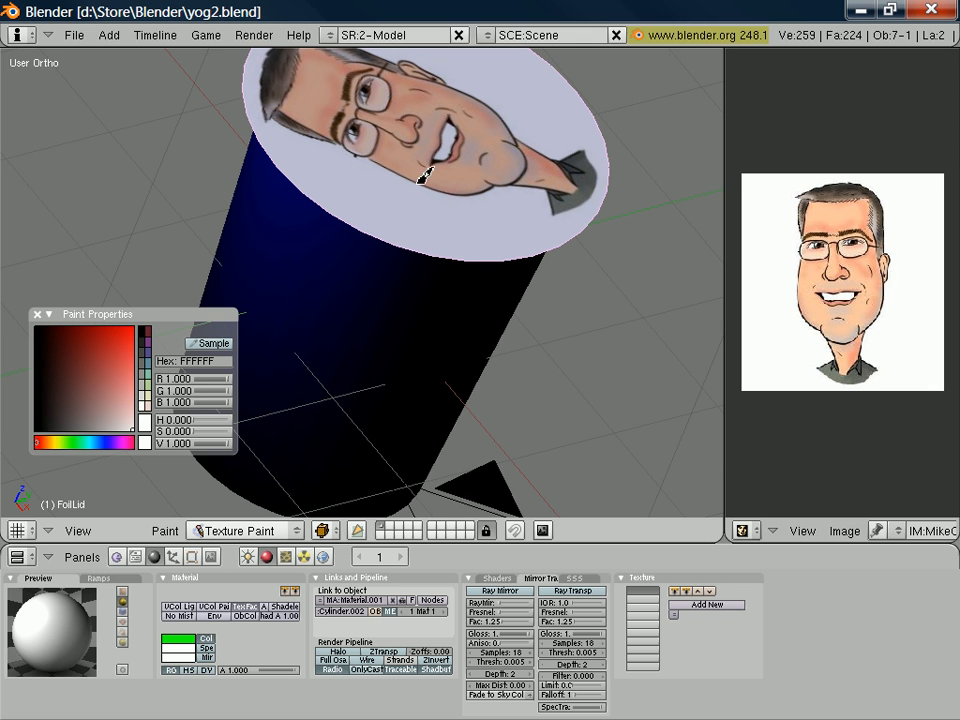
pyautogui.click(245, 530)
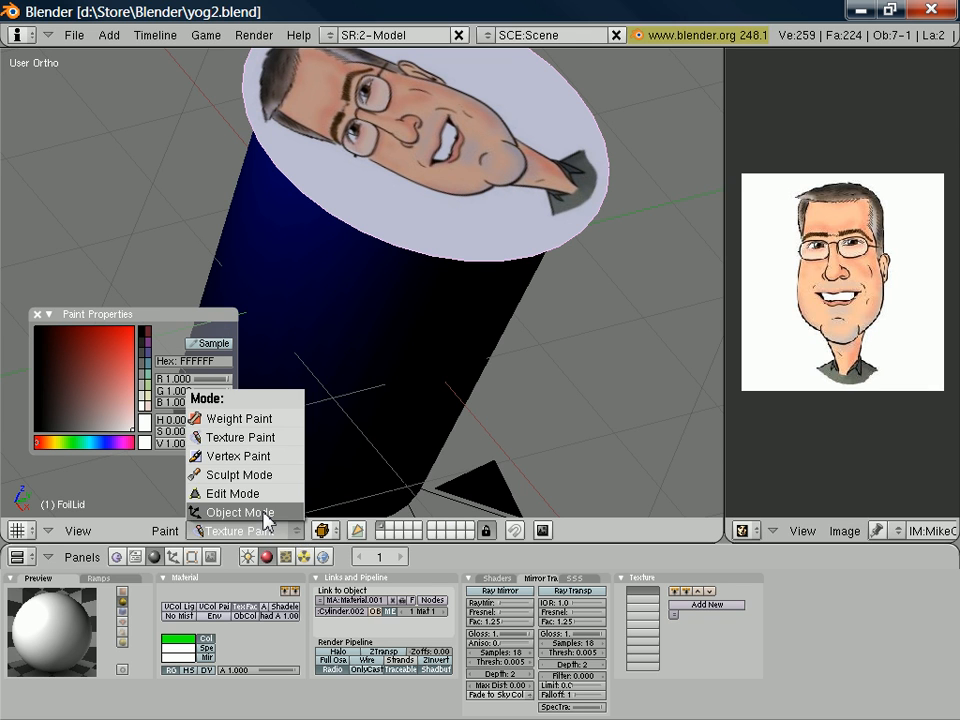
pyautogui.click(239, 512)
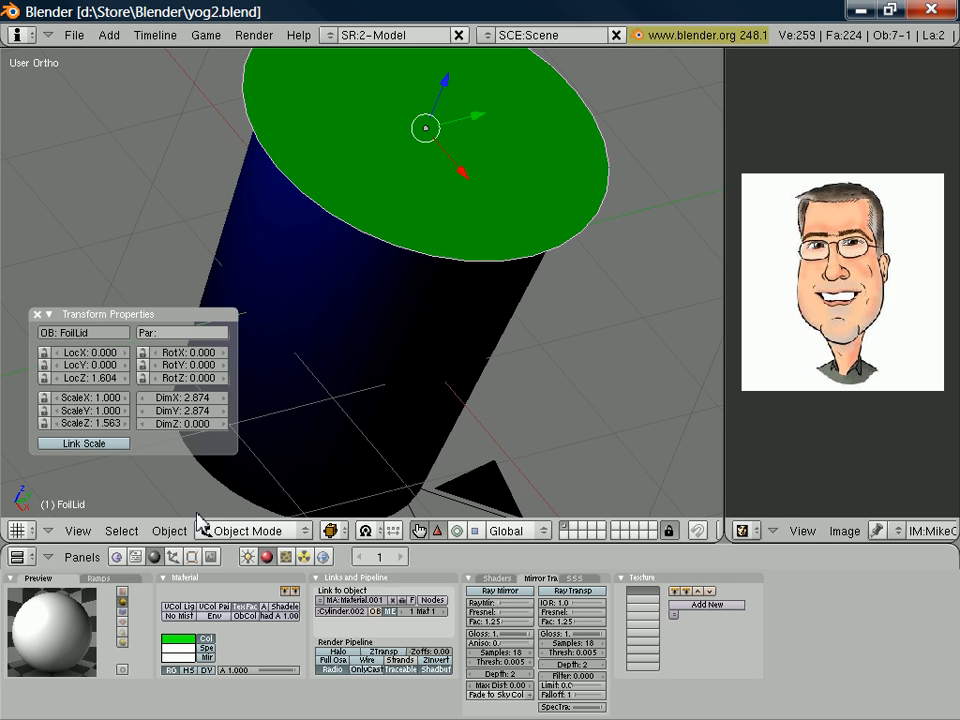
# Switch the right-hand area back to the Outliner object list
pyautogui.click(743, 531)
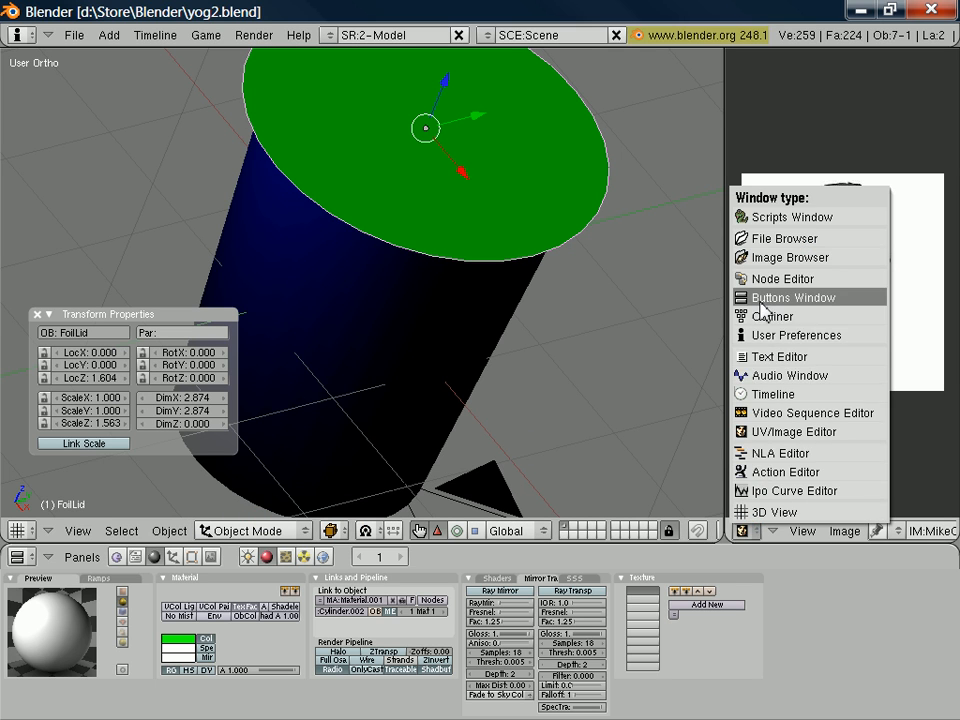
pyautogui.click(774, 315)
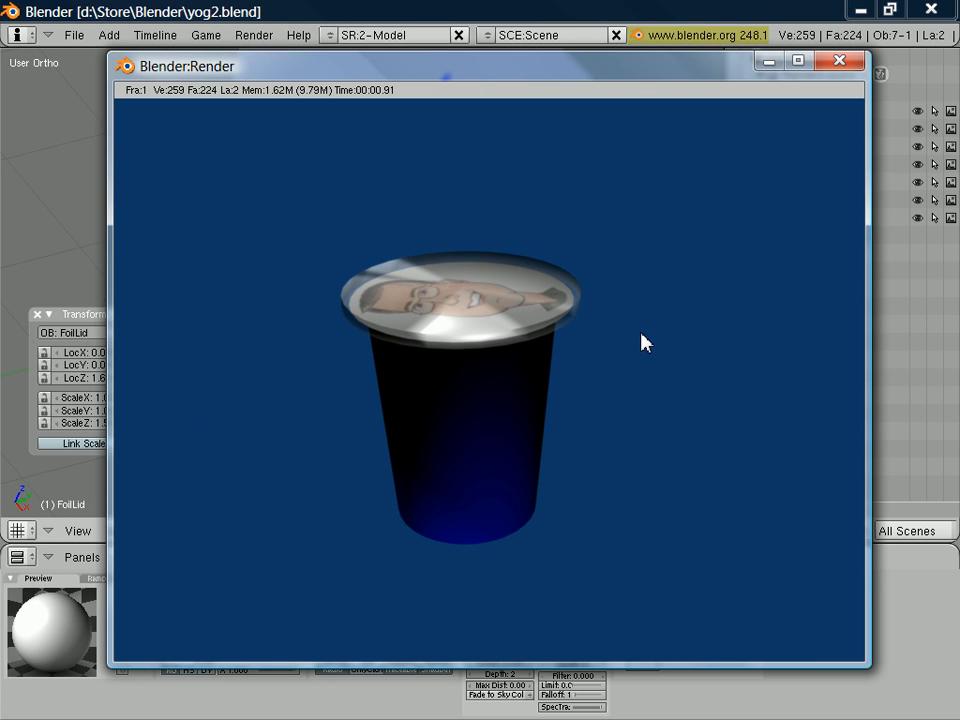
pyautogui.moveTo(600, 358)
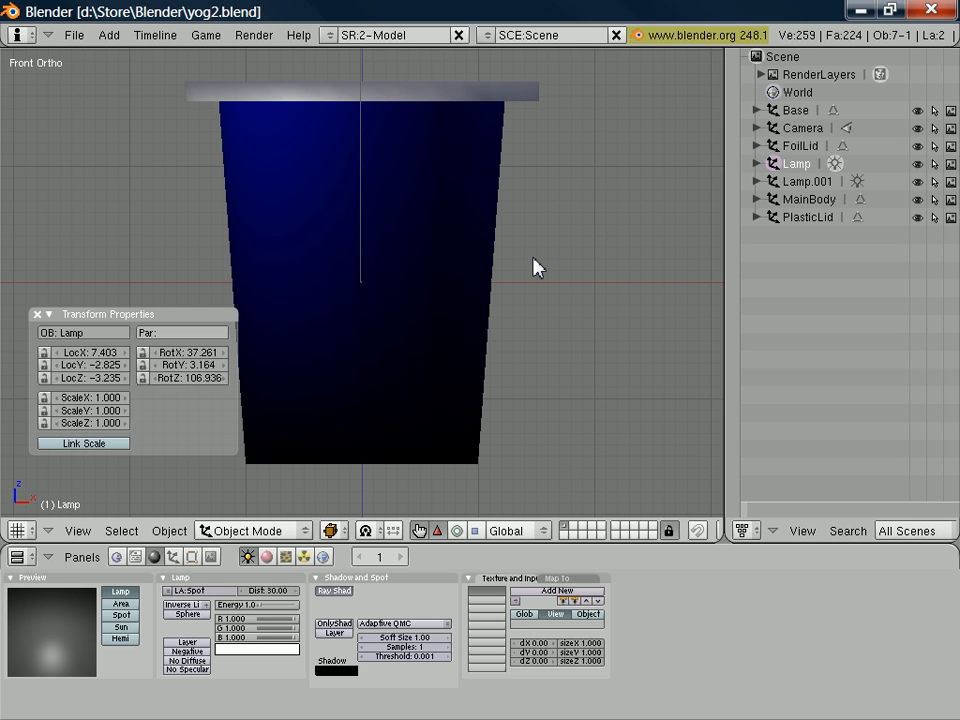
pyautogui.moveTo(517, 299)
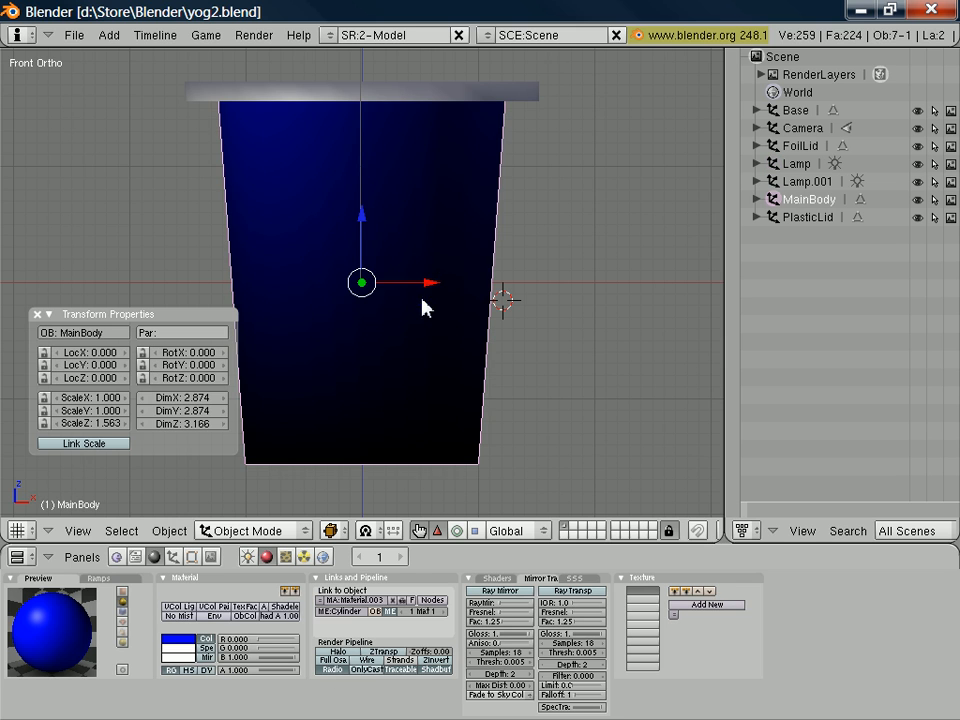
# Put MainBody into Edit Mode with all faces selected for UV mapping
pyautogui.press('Tab')
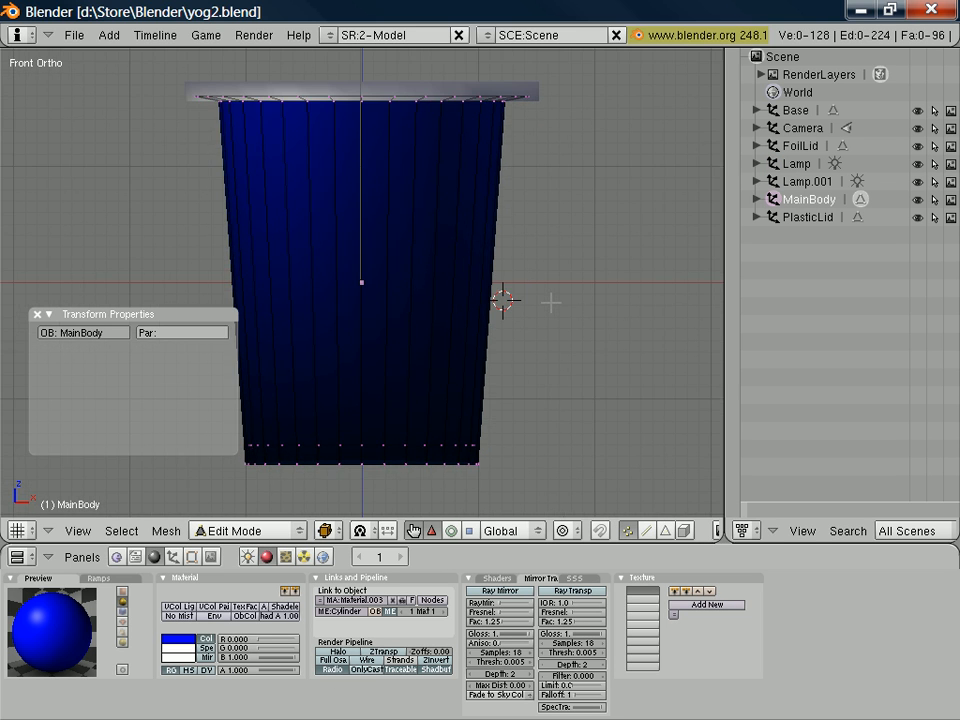
pyautogui.moveTo(467, 107)
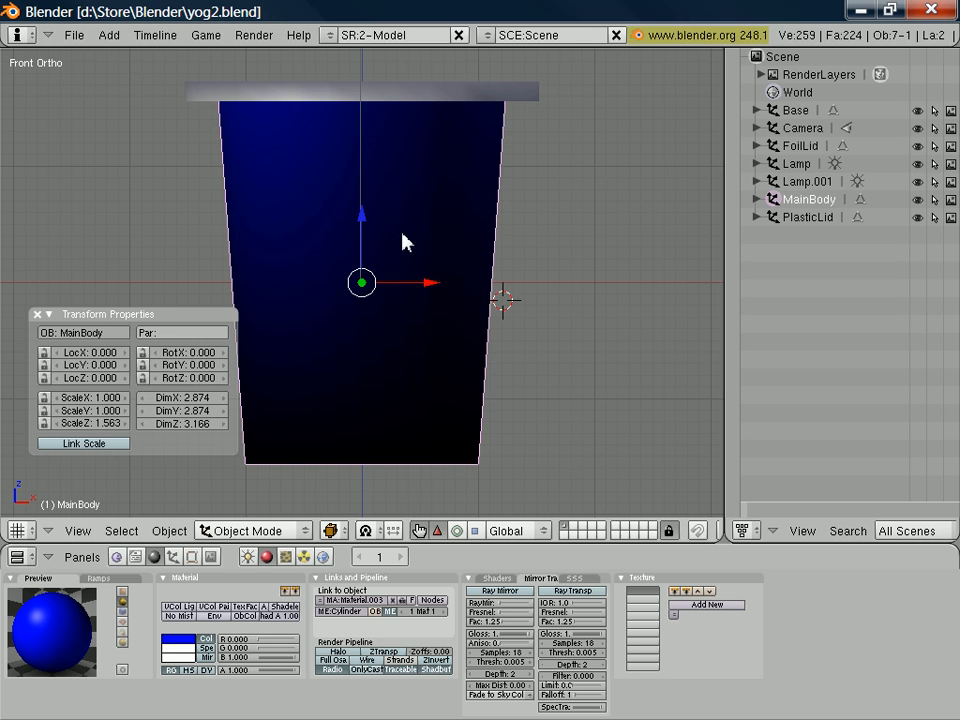
pyautogui.moveTo(370, 232)
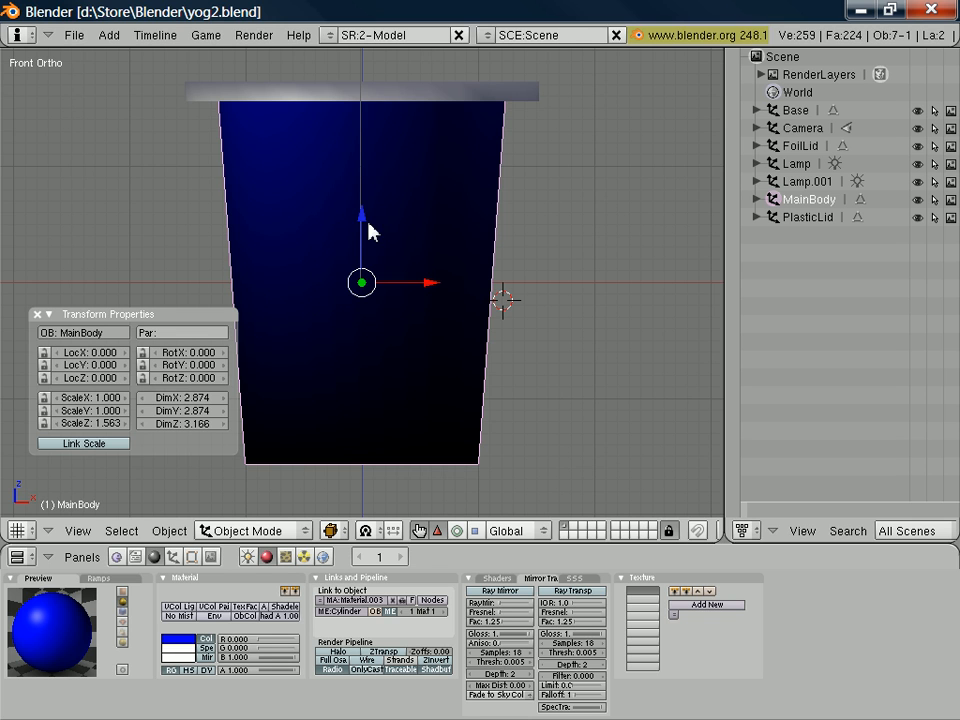
pyautogui.press('Tab')
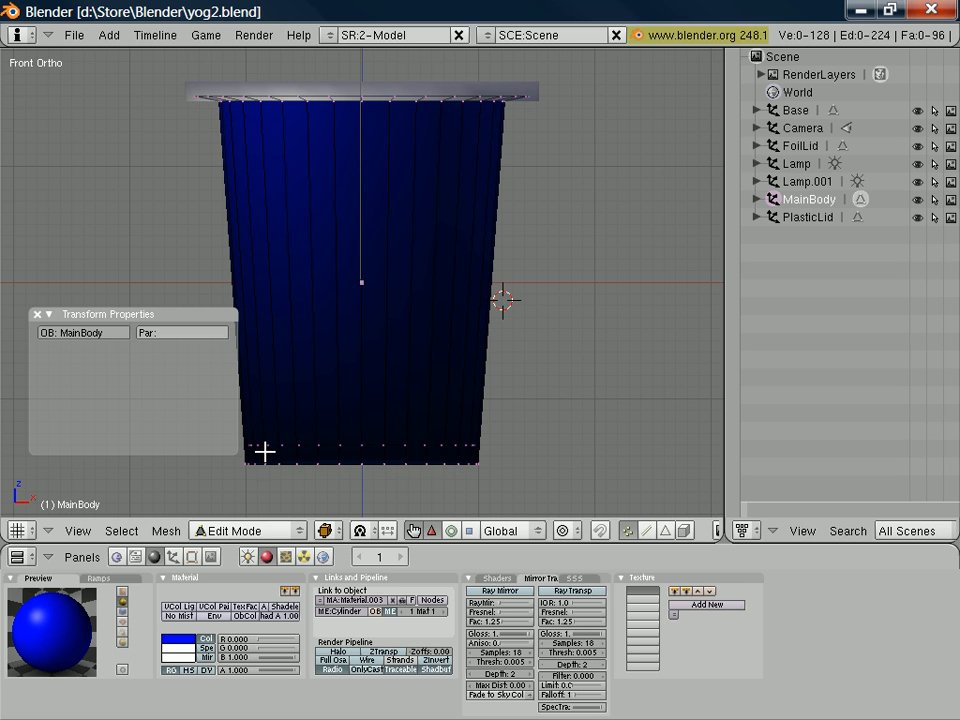
pyautogui.moveTo(503, 479)
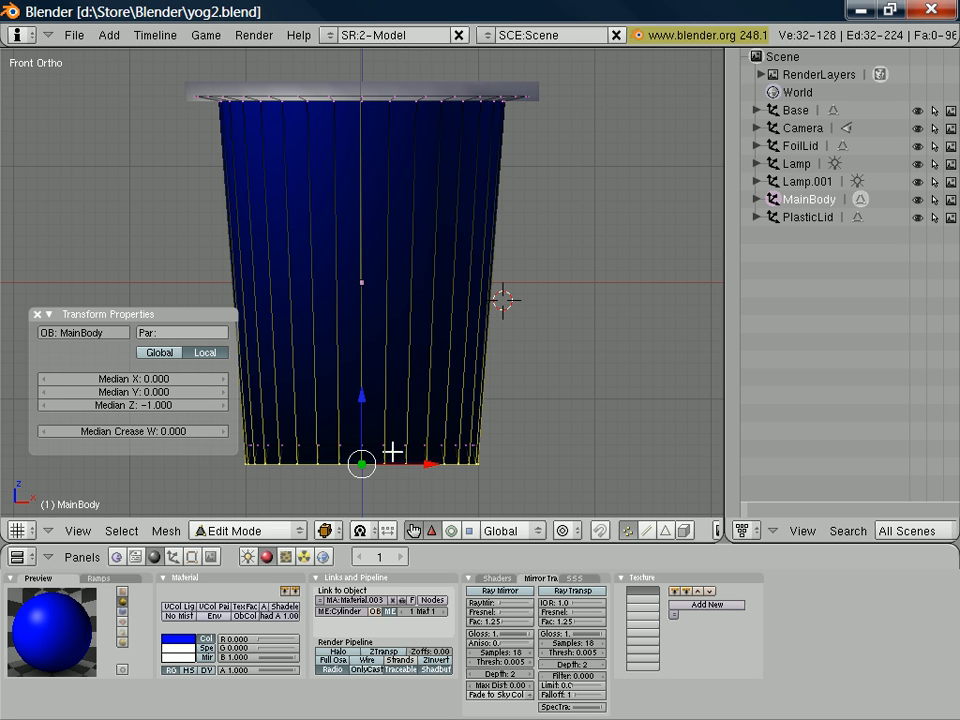
pyautogui.moveTo(549, 132)
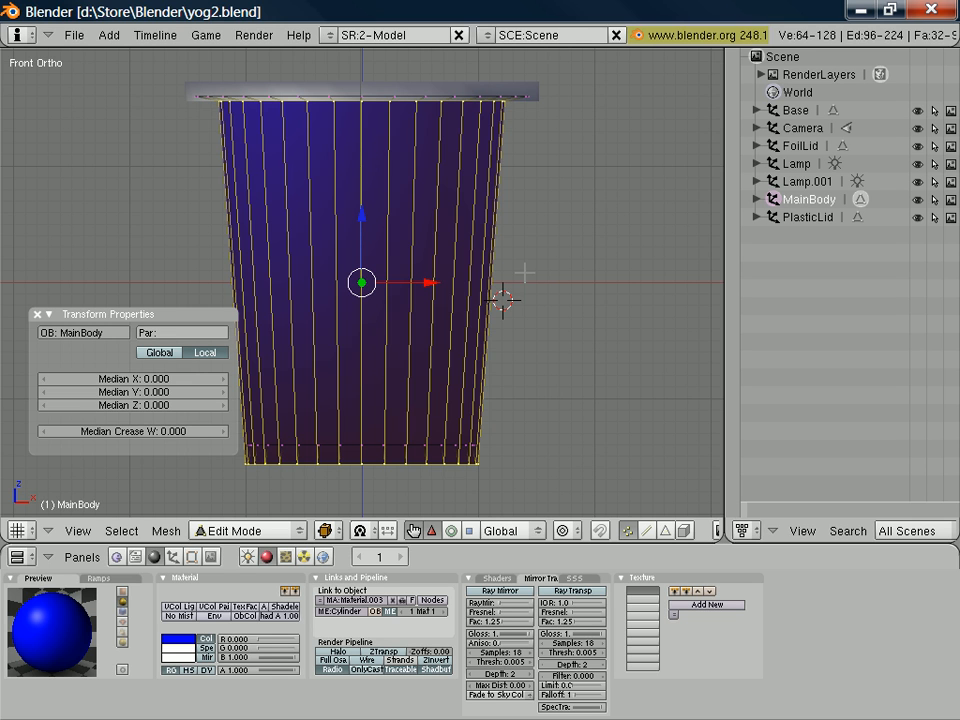
pyautogui.moveTo(762, 543)
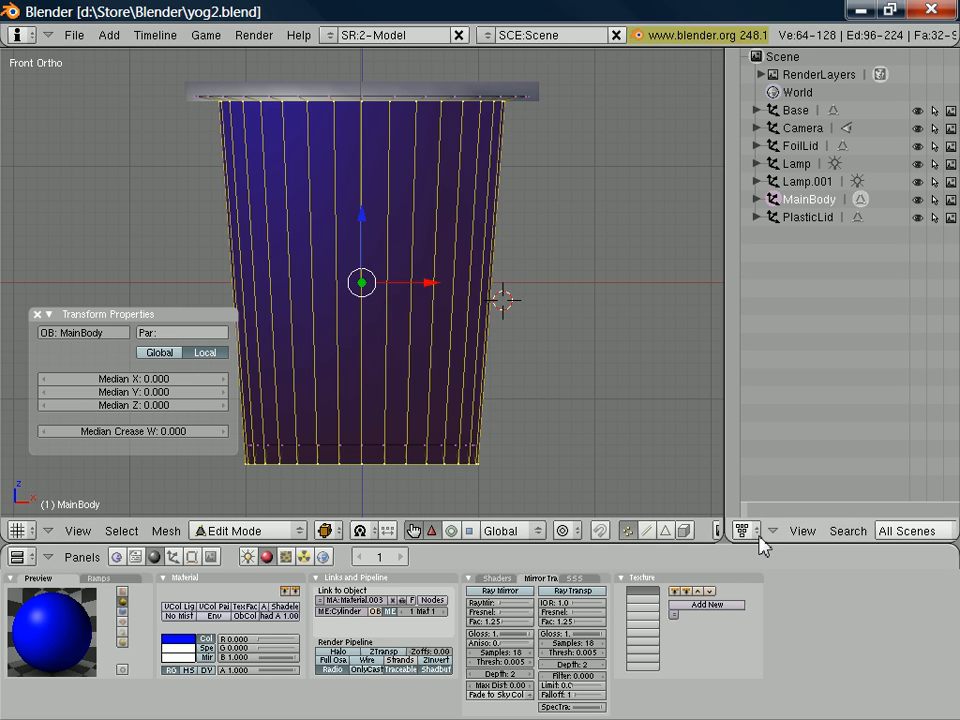
# Show the tub body's UV layout in a UV/Image Editor on the right
pyautogui.click(740, 530)
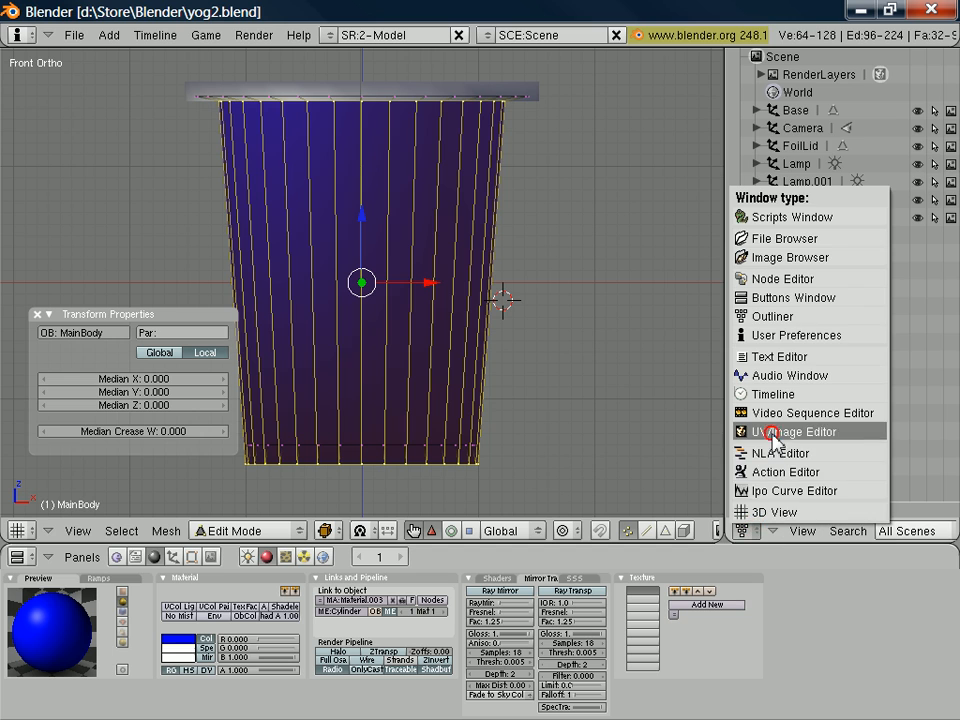
pyautogui.click(793, 431)
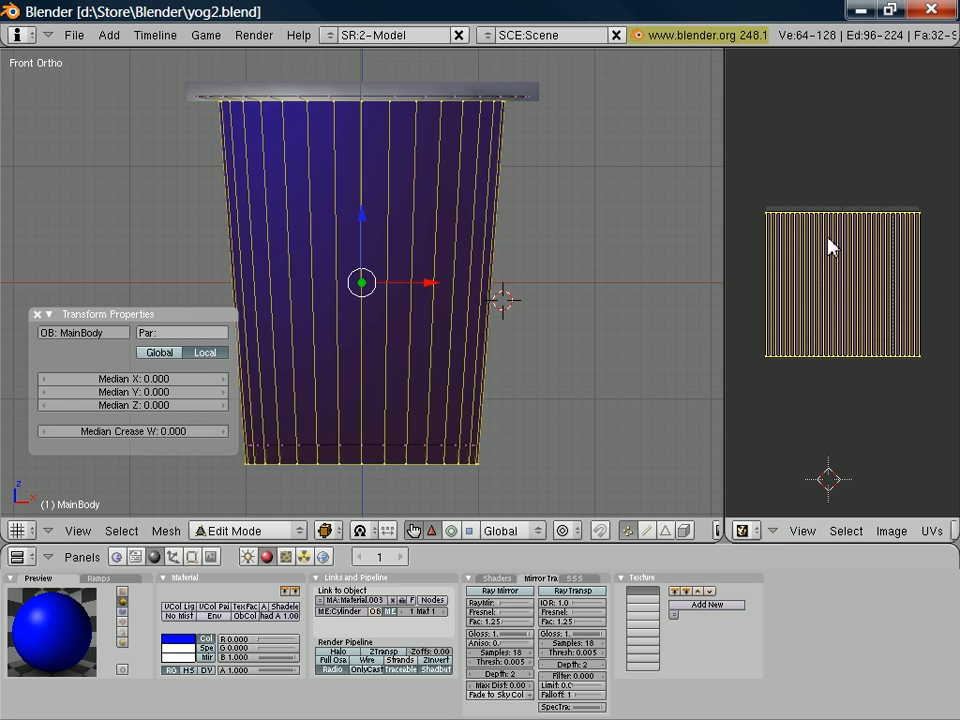
pyautogui.moveTo(865, 297)
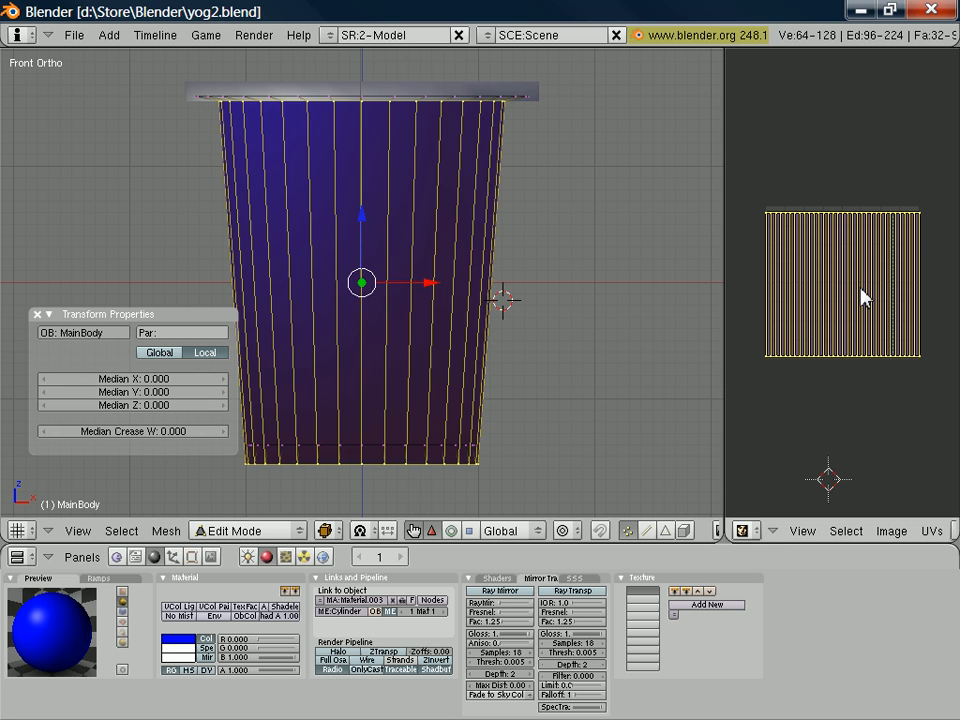
# Start loading an image for the body's layout via Image > Open
pyautogui.click(891, 530)
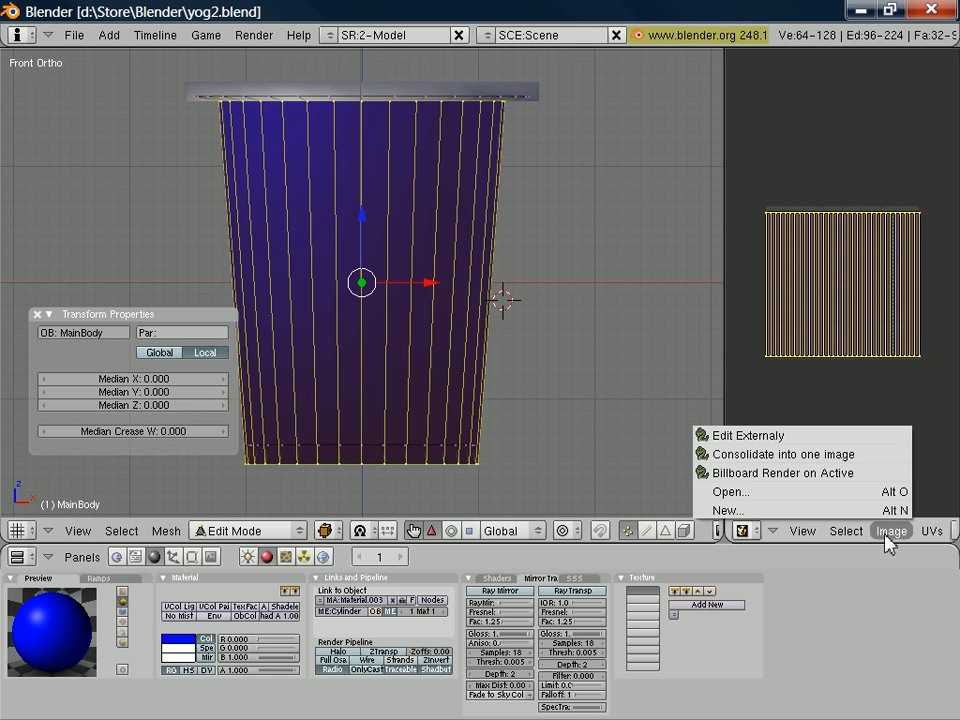
pyautogui.click(890, 530)
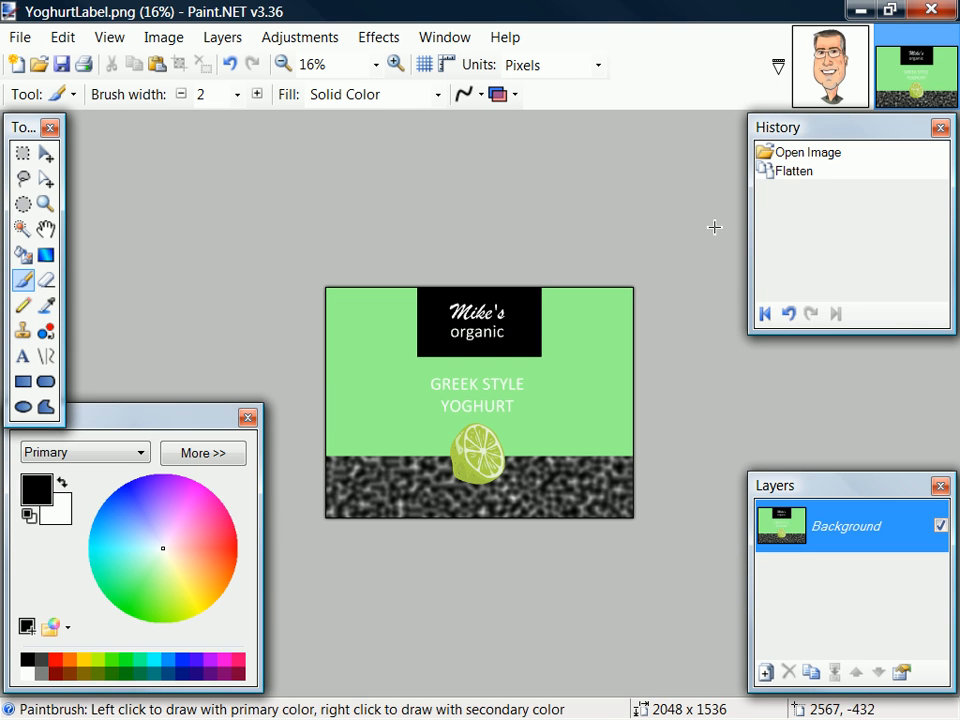
pyautogui.click(395, 64)
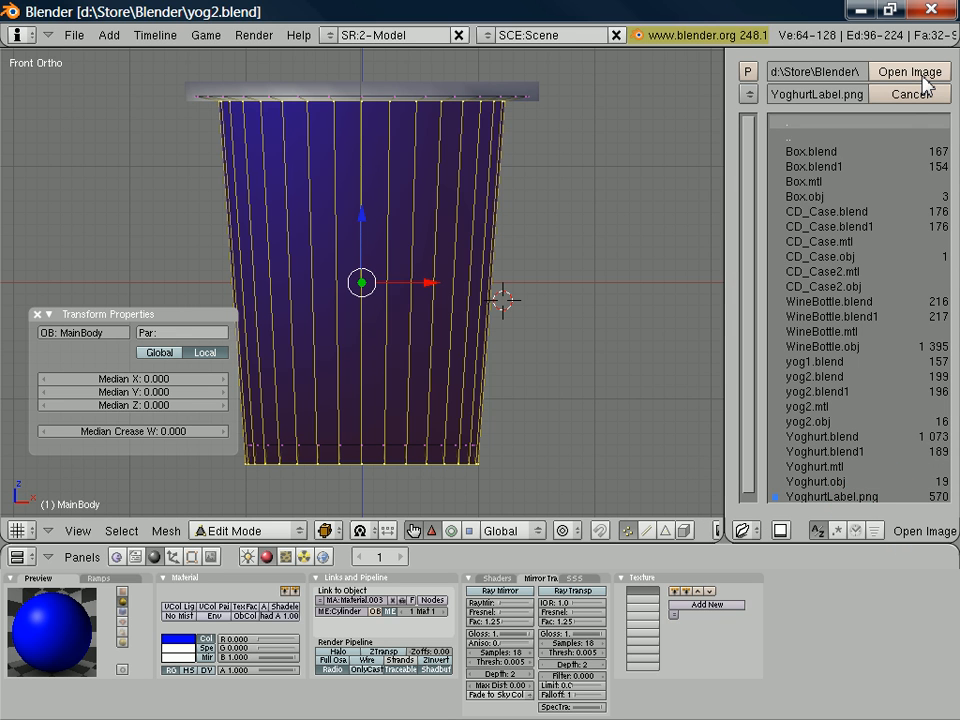
# Load YoghurtLabel.png and scale the body's UVs to fill the label
pyautogui.click(909, 71)
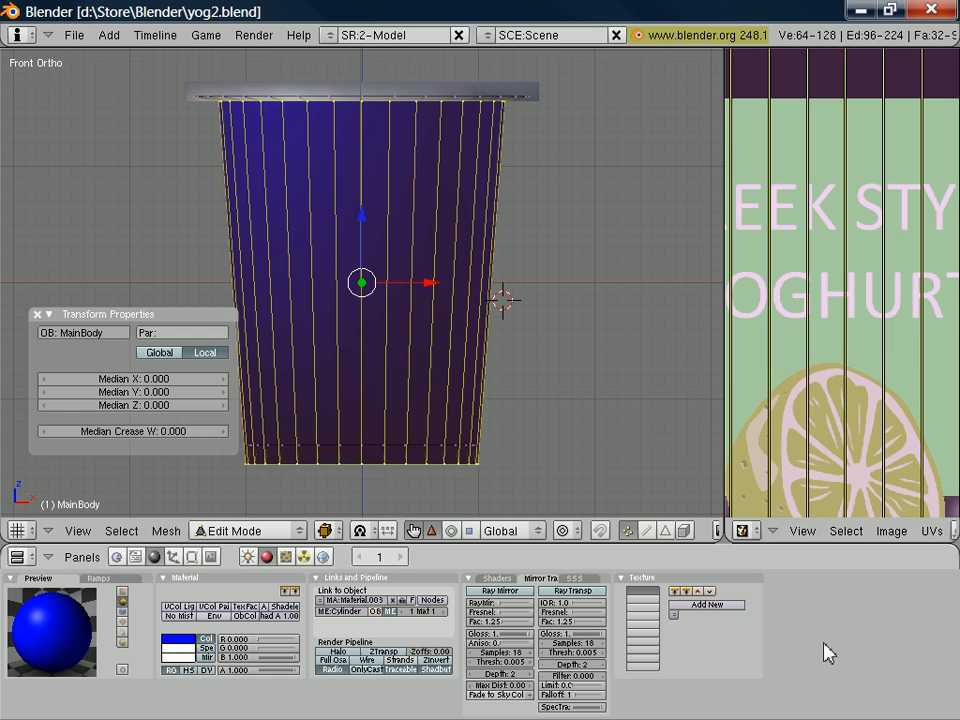
pyautogui.moveTo(762, 565)
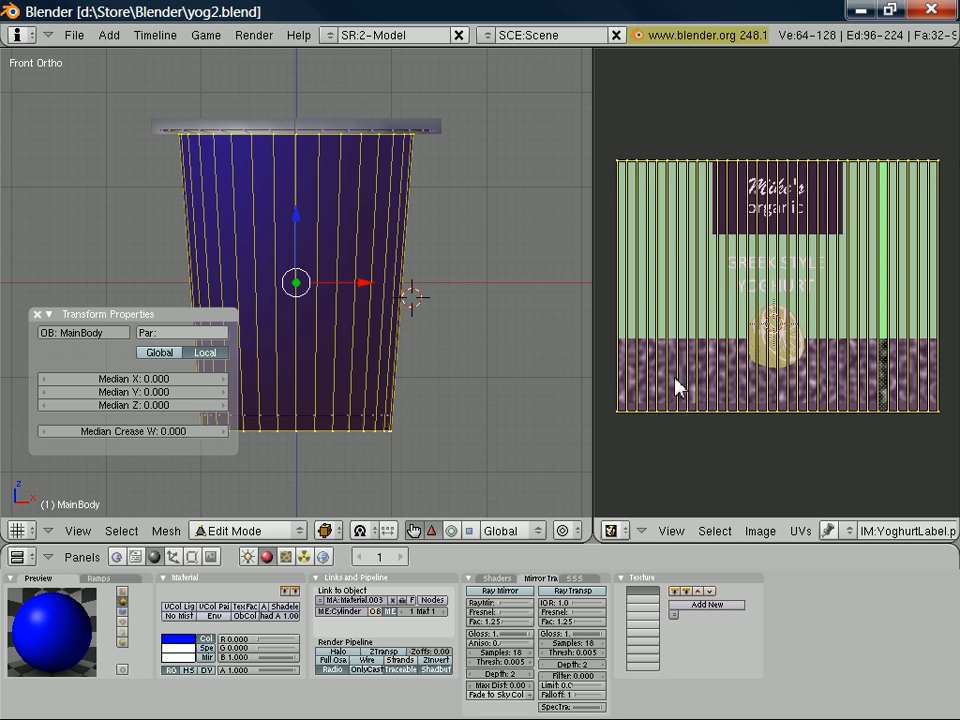
pyautogui.click(614, 531)
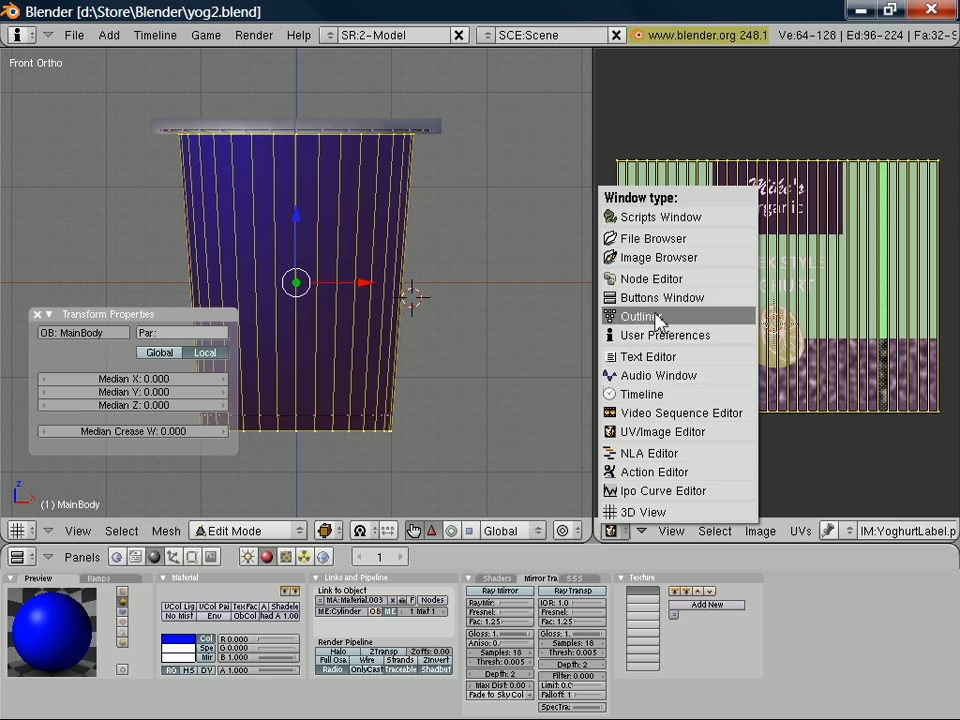
# Restore the Outliner, preview the wrapped label in Texture Paint, then return to Object Mode
pyautogui.click(644, 316)
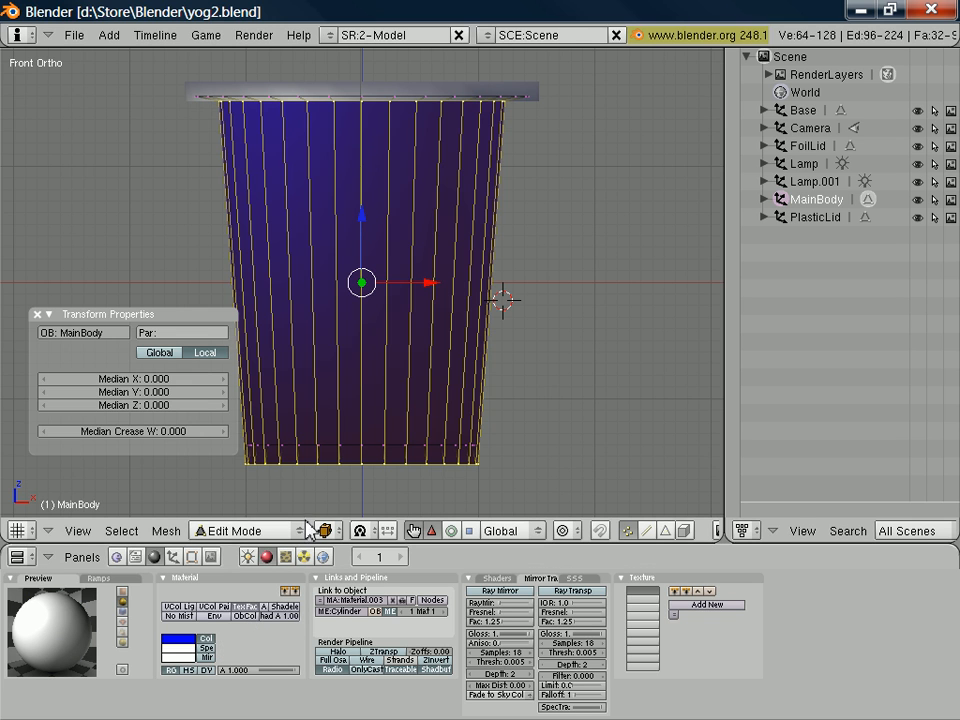
pyautogui.click(240, 530)
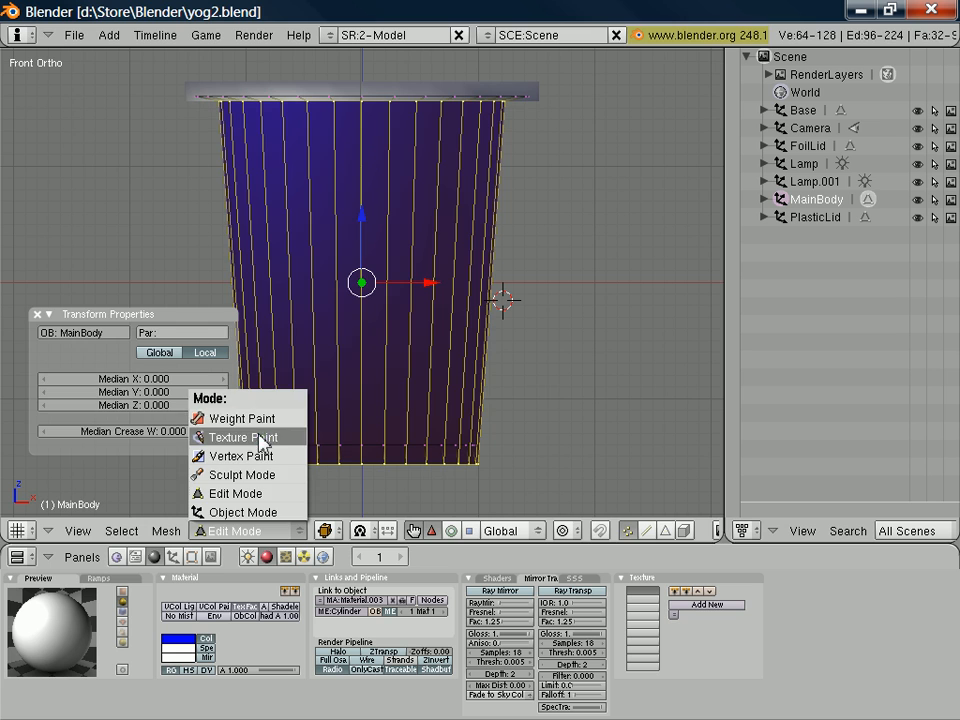
pyautogui.click(244, 437)
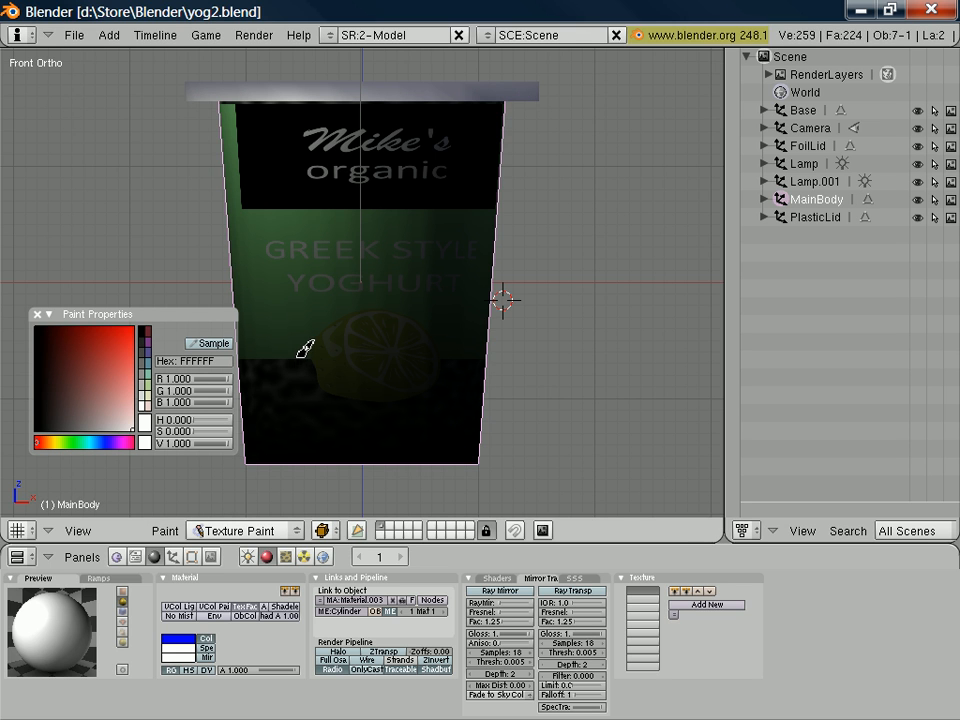
pyautogui.click(240, 530)
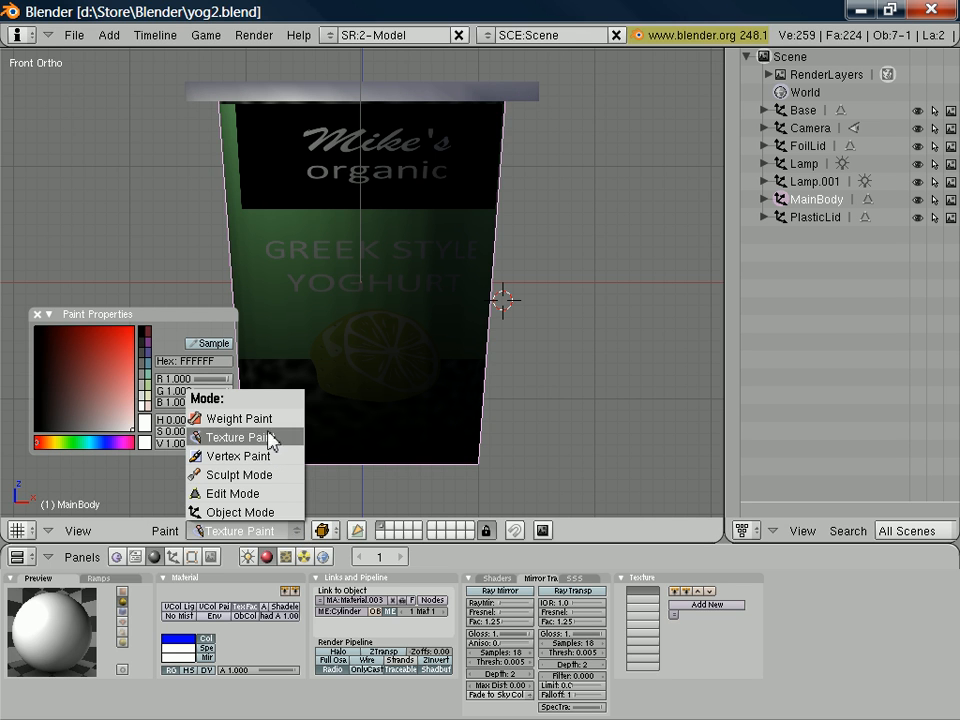
pyautogui.click(254, 35)
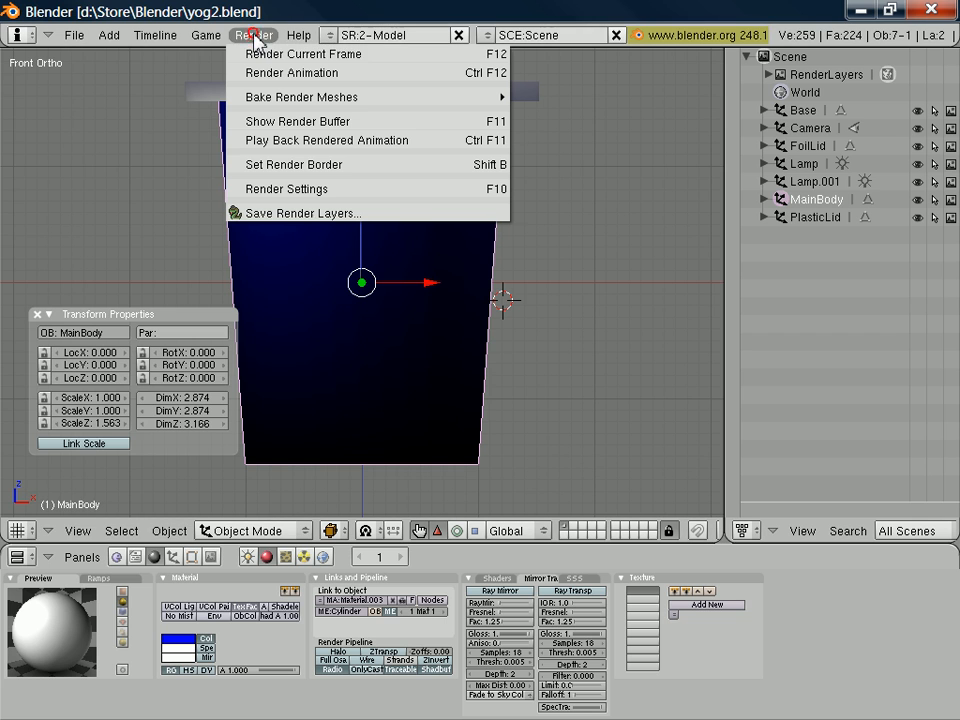
# Render the current frame to show the labelled tub with the caricature lid
pyautogui.click(254, 35)
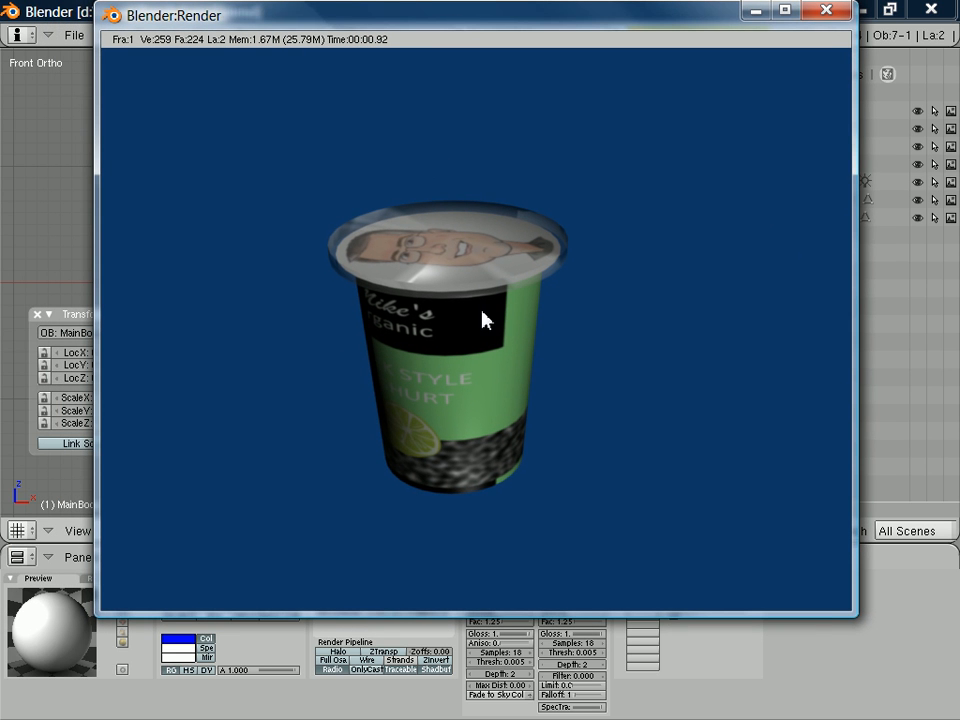
pyautogui.moveTo(527, 374)
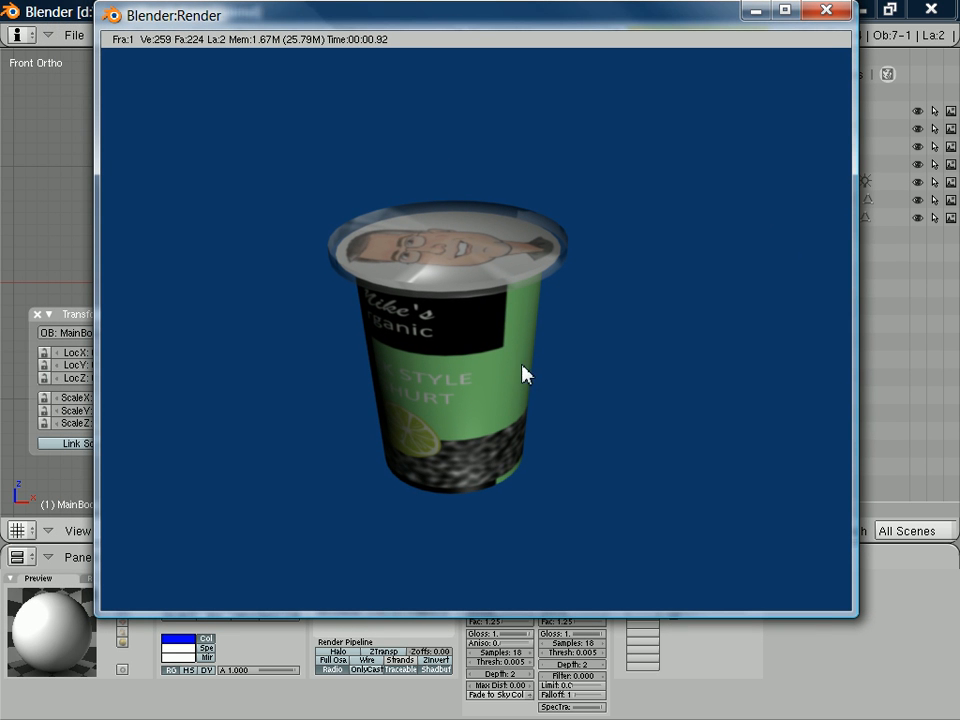
pyautogui.moveTo(492, 435)
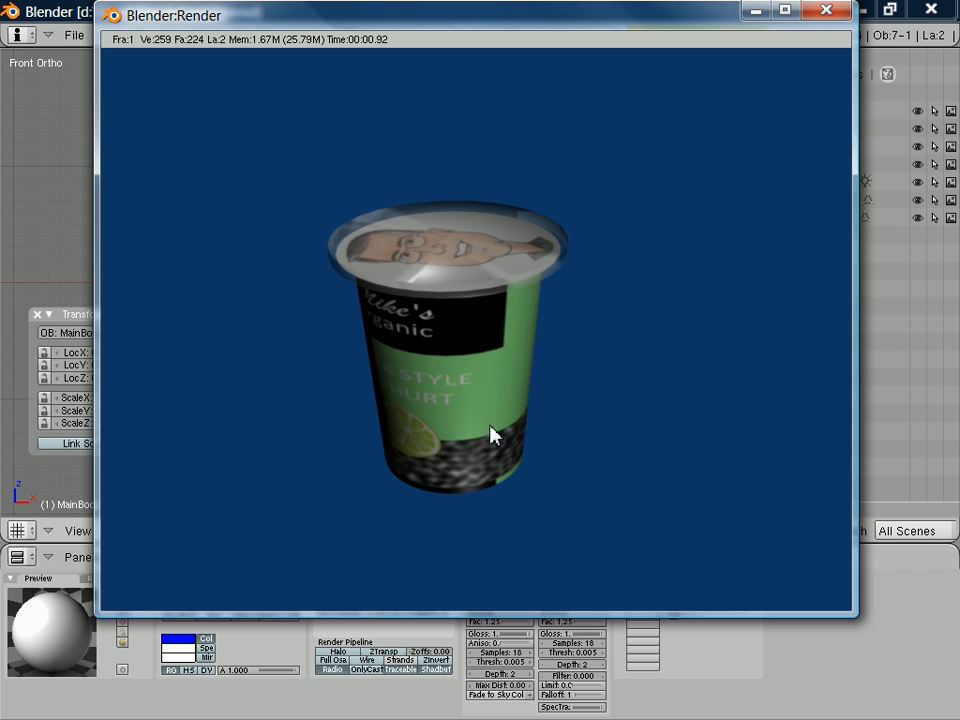
pyautogui.moveTo(525, 420)
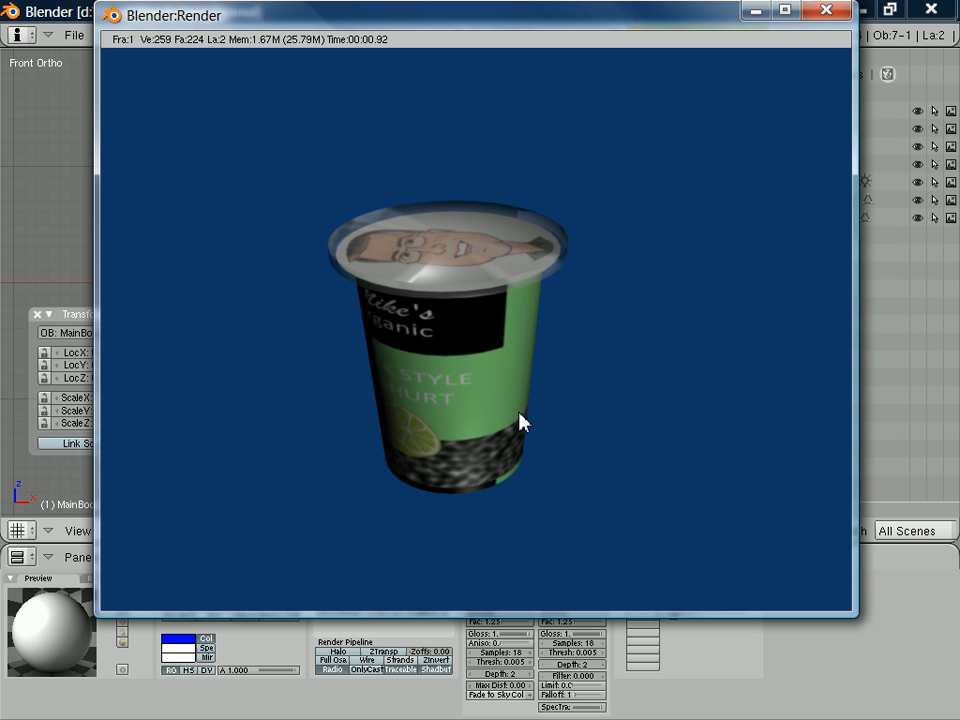